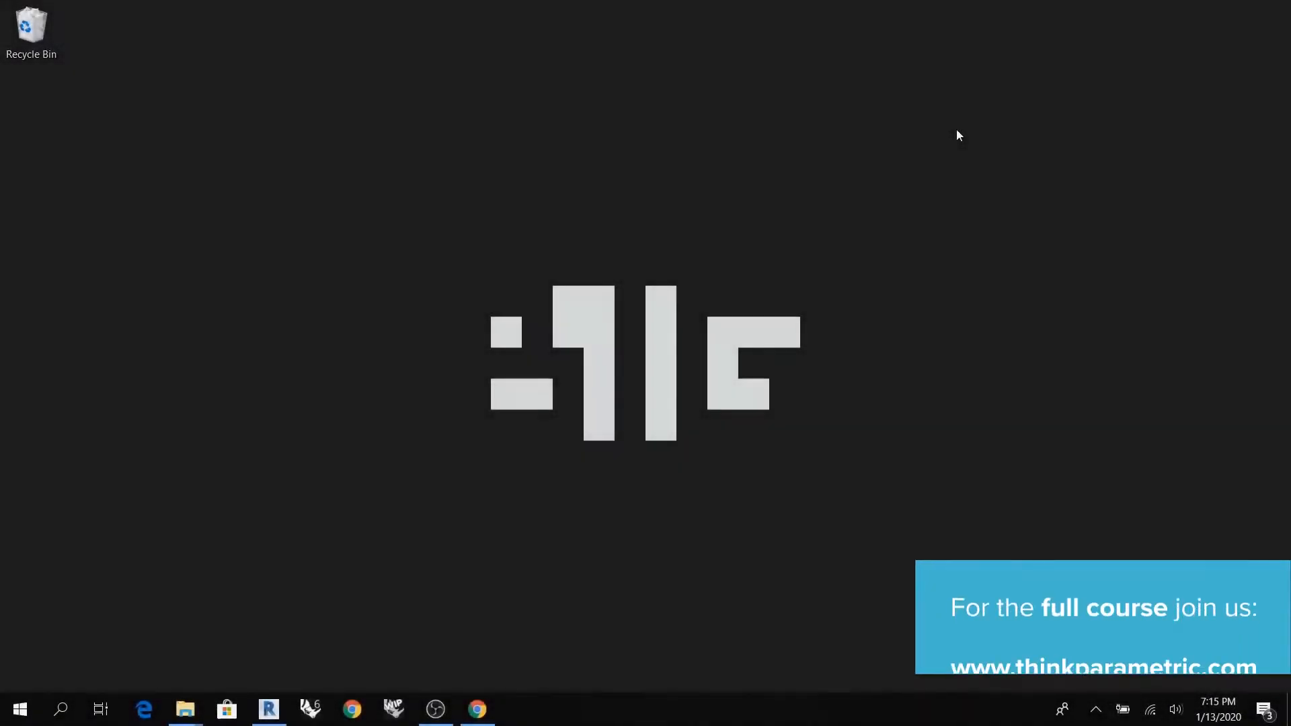
{"action": "mouse_move", "coordinate": [477, 708]}
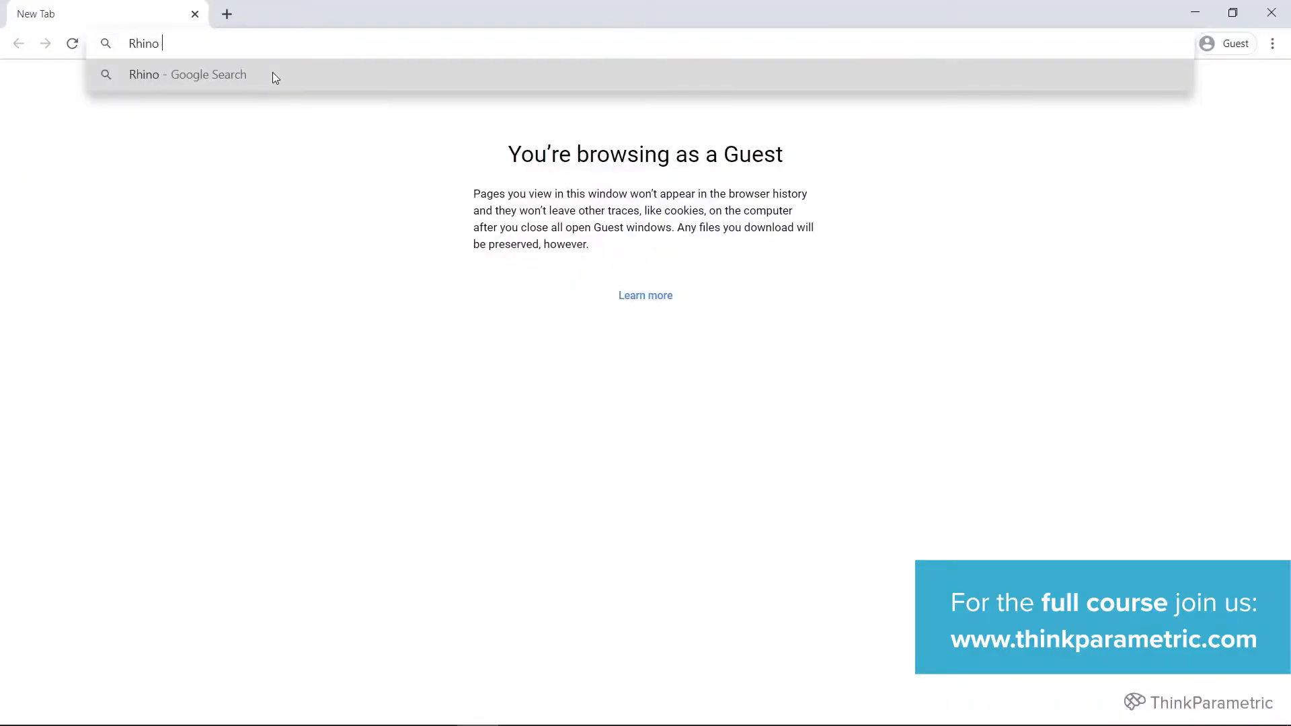
{"action": "key", "text": "Return"}
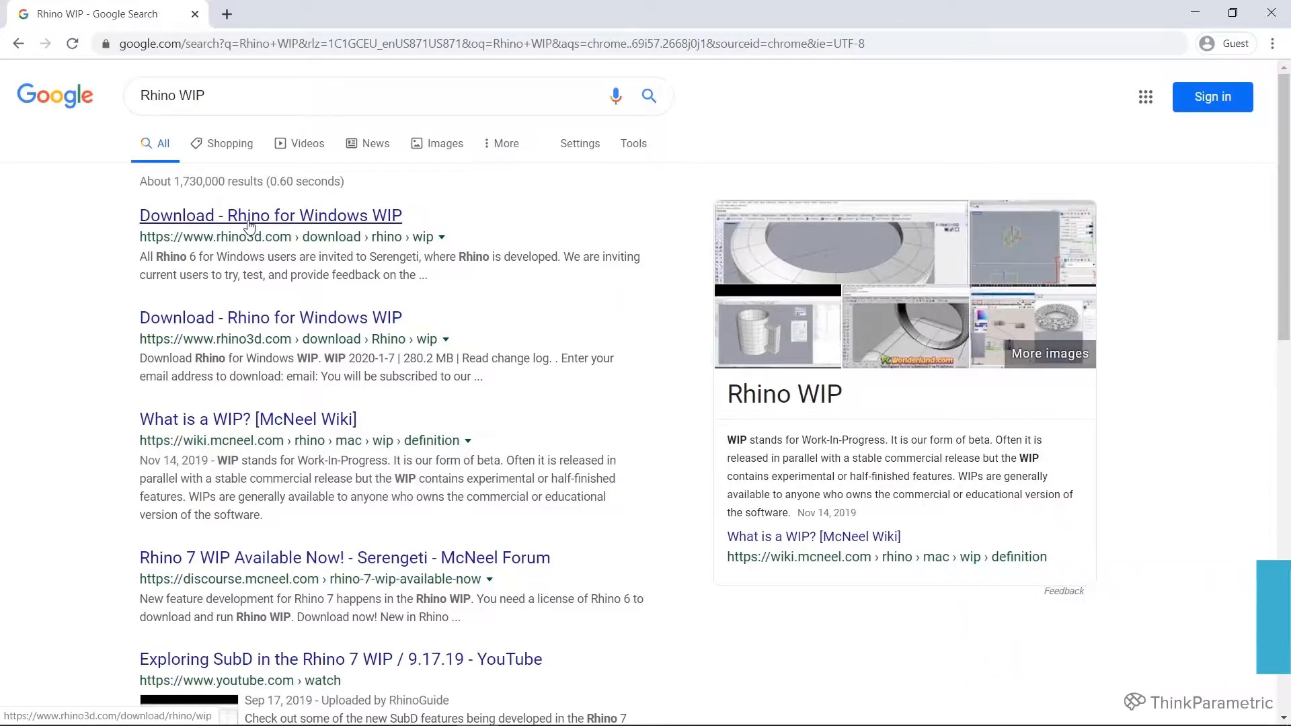
{"action": "left_click", "coordinate": [270, 215]}
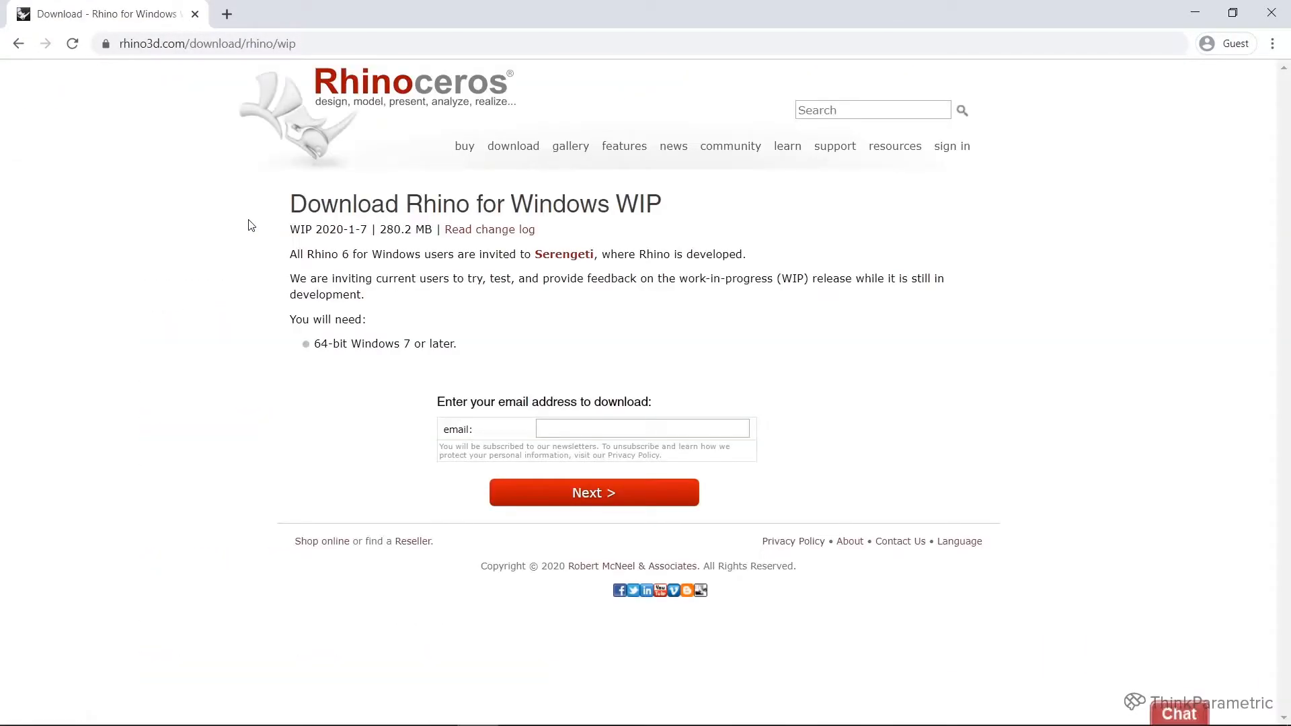
{"action": "left_click", "coordinate": [642, 429]}
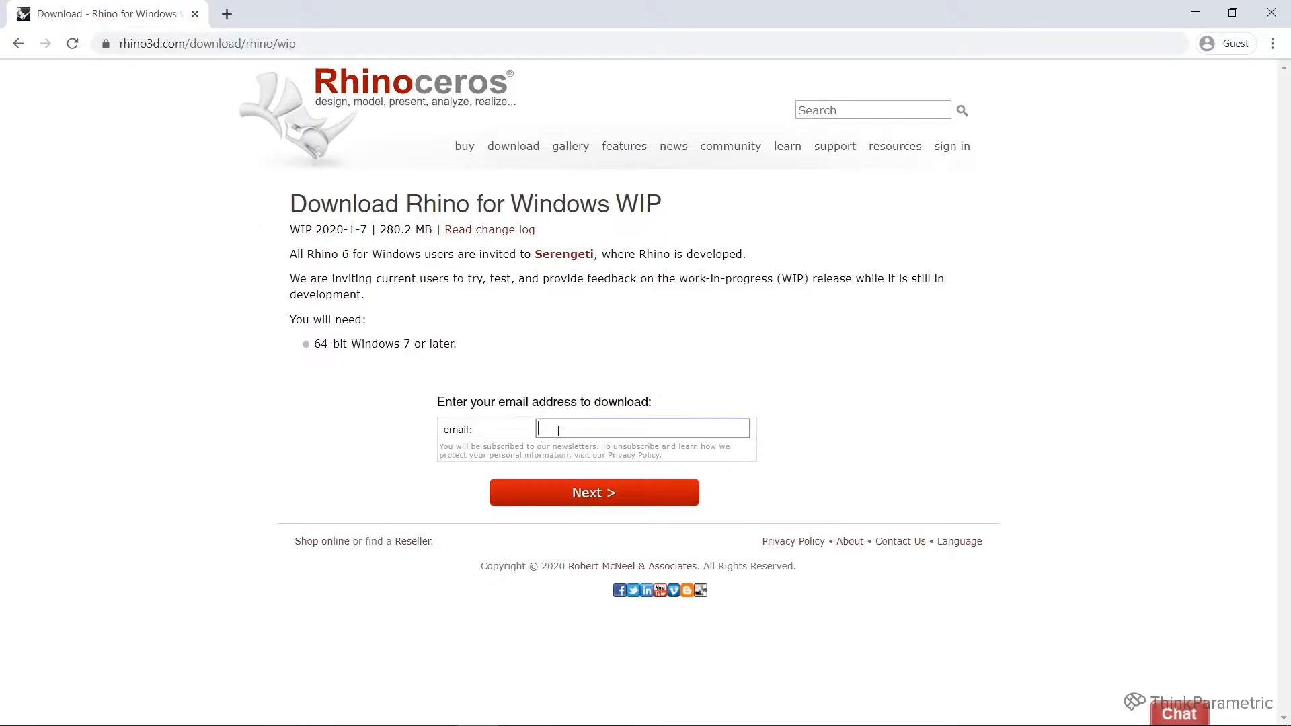
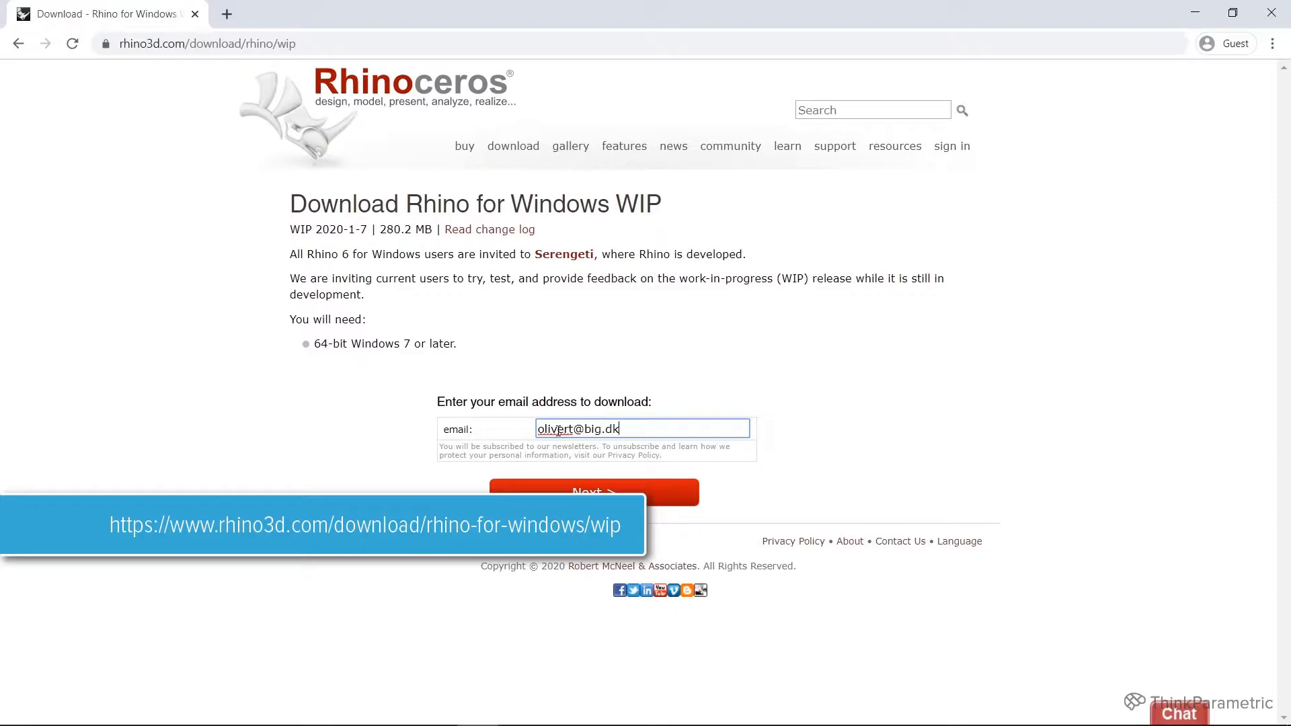
{"action": "left_click", "coordinate": [592, 492]}
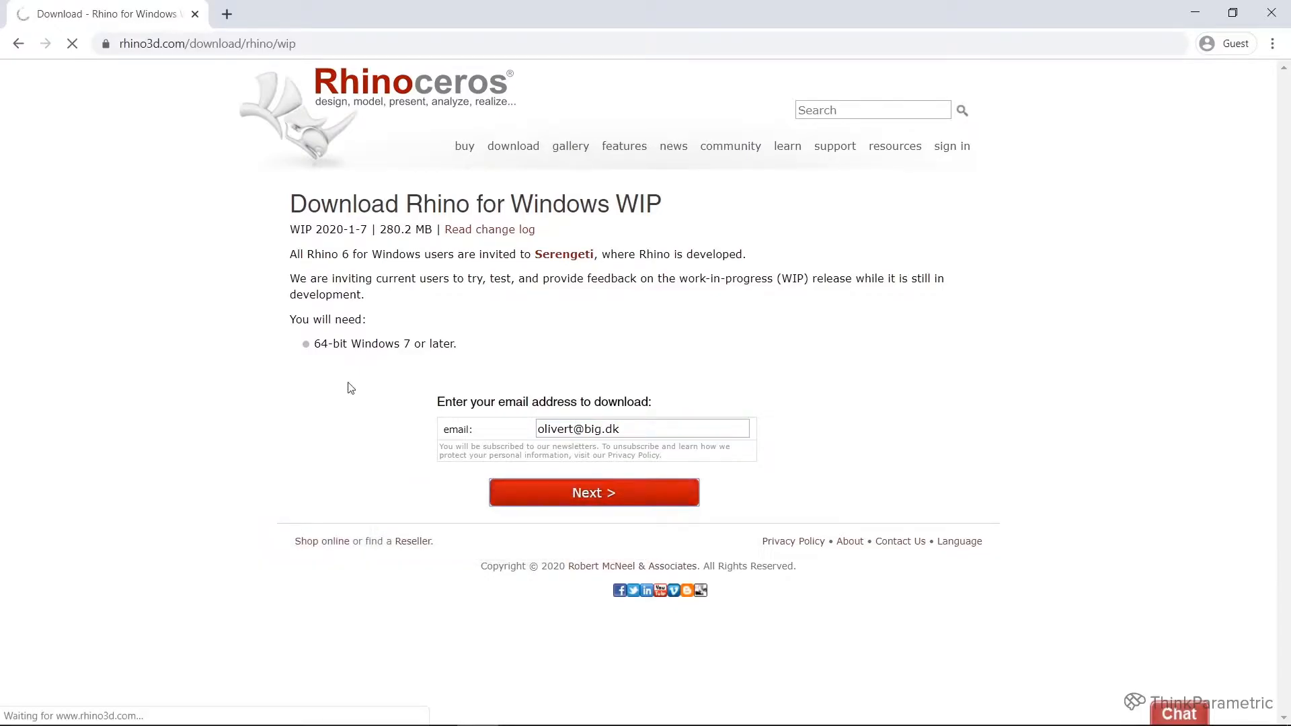
{"action": "left_click", "coordinate": [593, 492]}
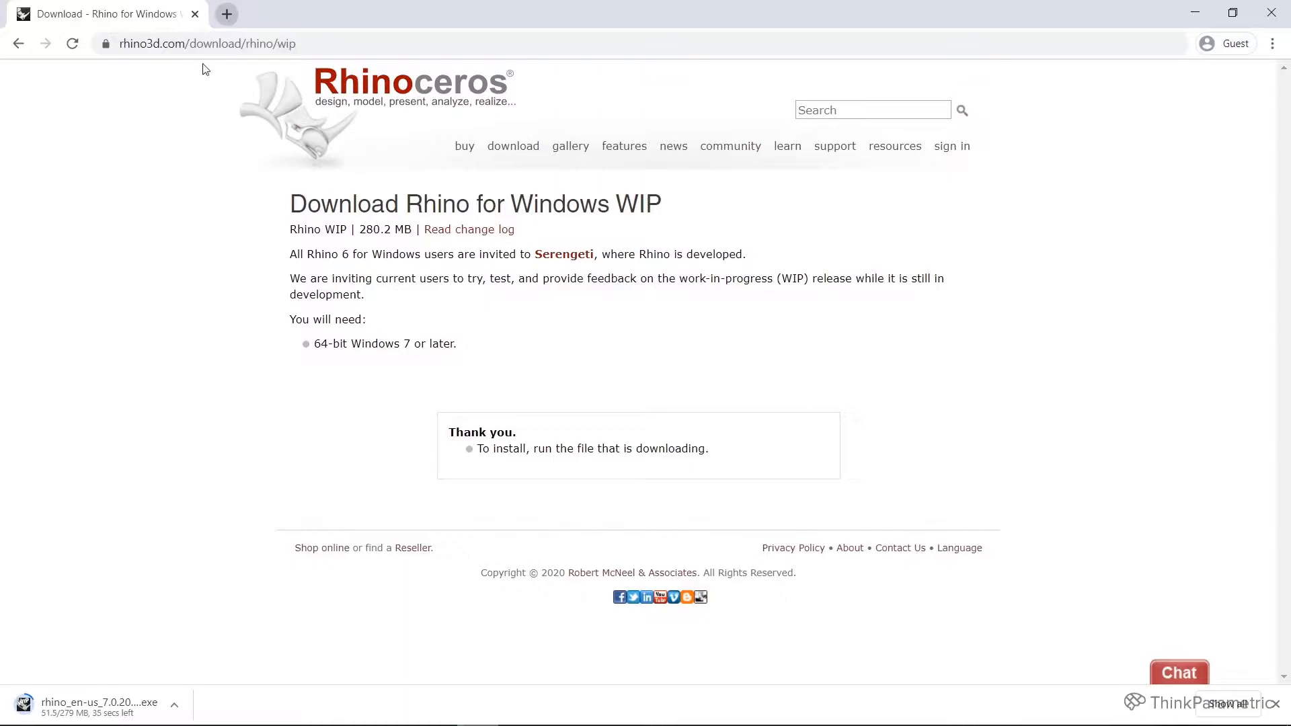
{"action": "mouse_move", "coordinate": [228, 14]}
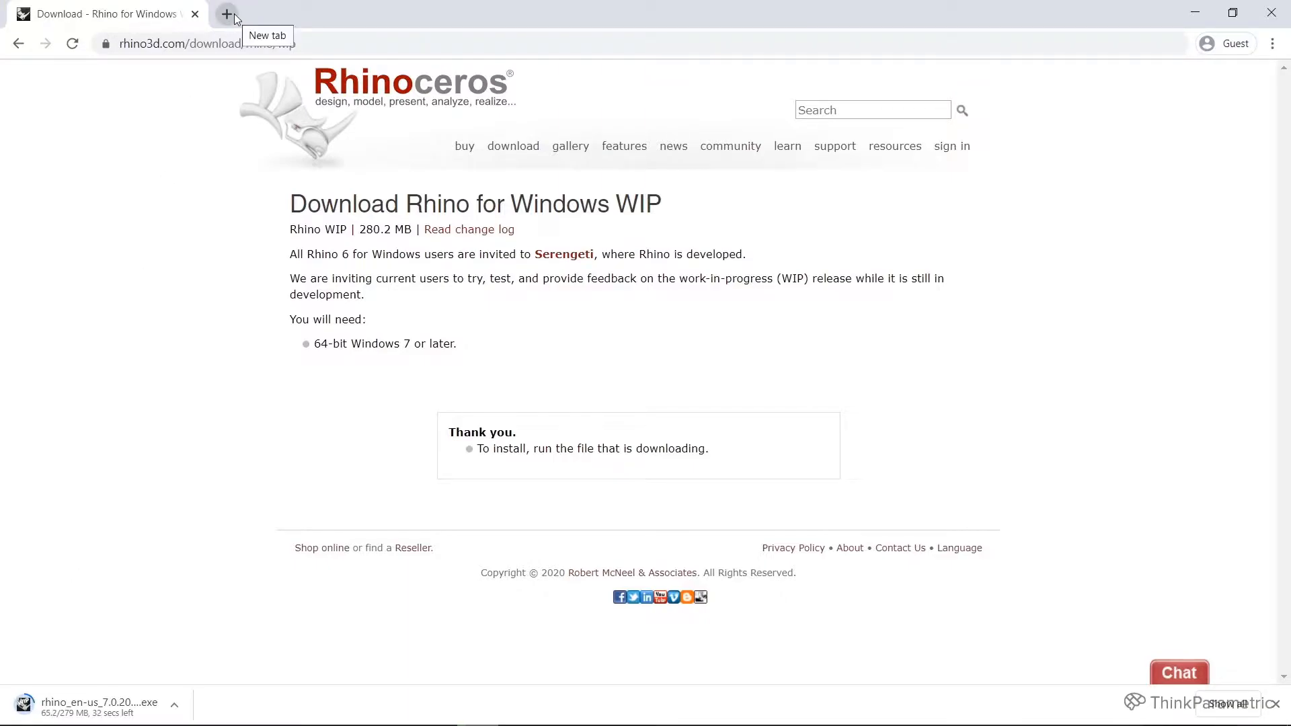
Step: Search 'Rhino insid' in a new tab and open the Rhino.Inside project page
{"action": "left_click", "coordinate": [228, 15]}
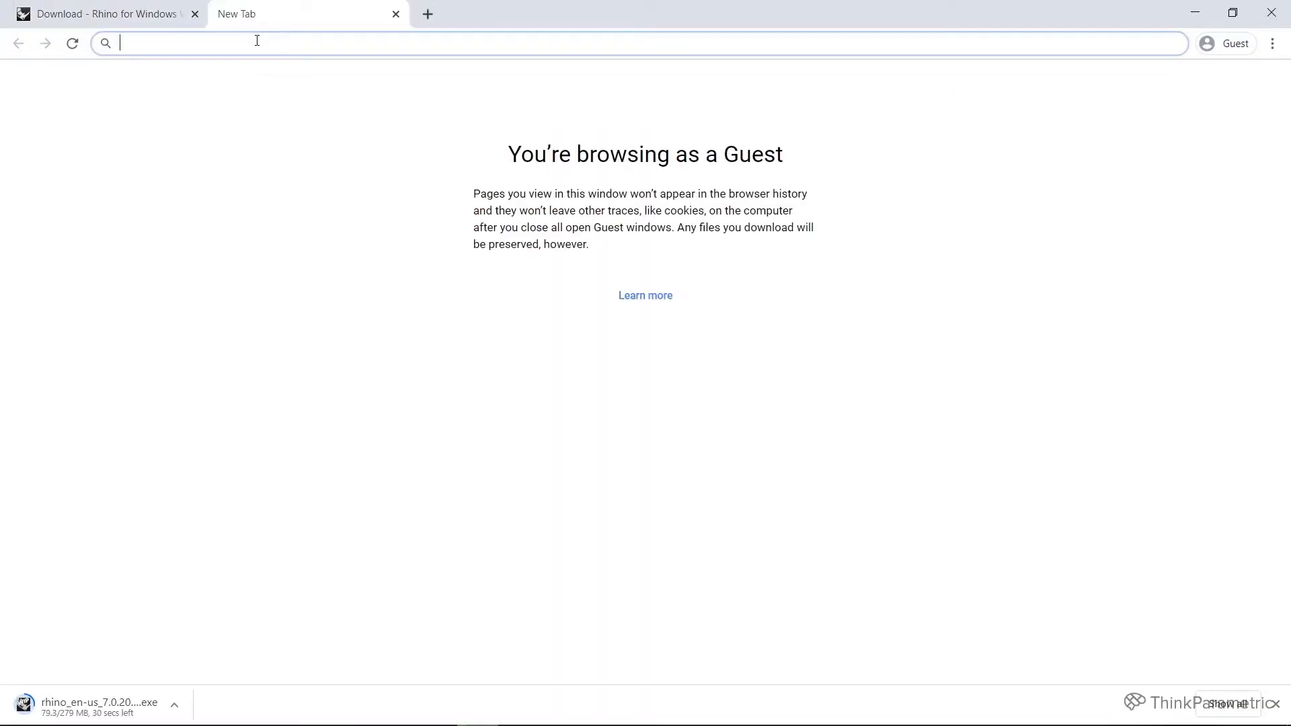
{"action": "type", "text": "Rhino insid"}
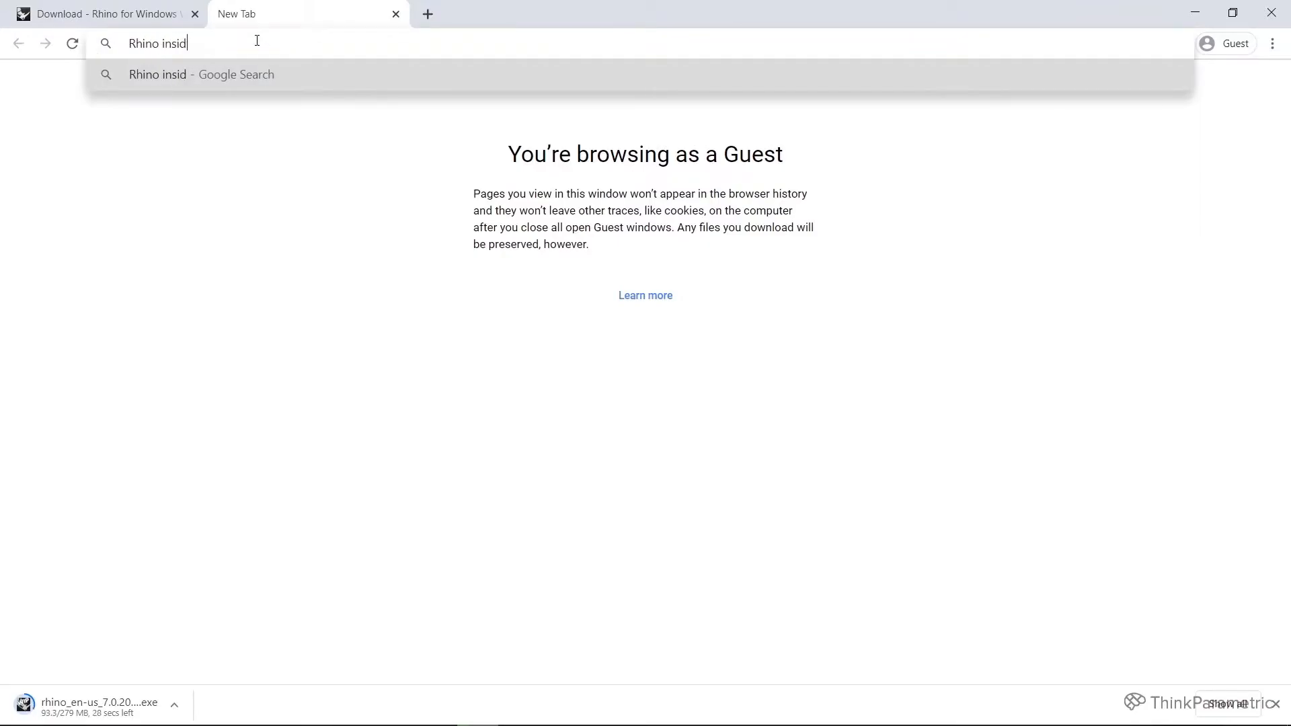
{"action": "key", "text": "Return"}
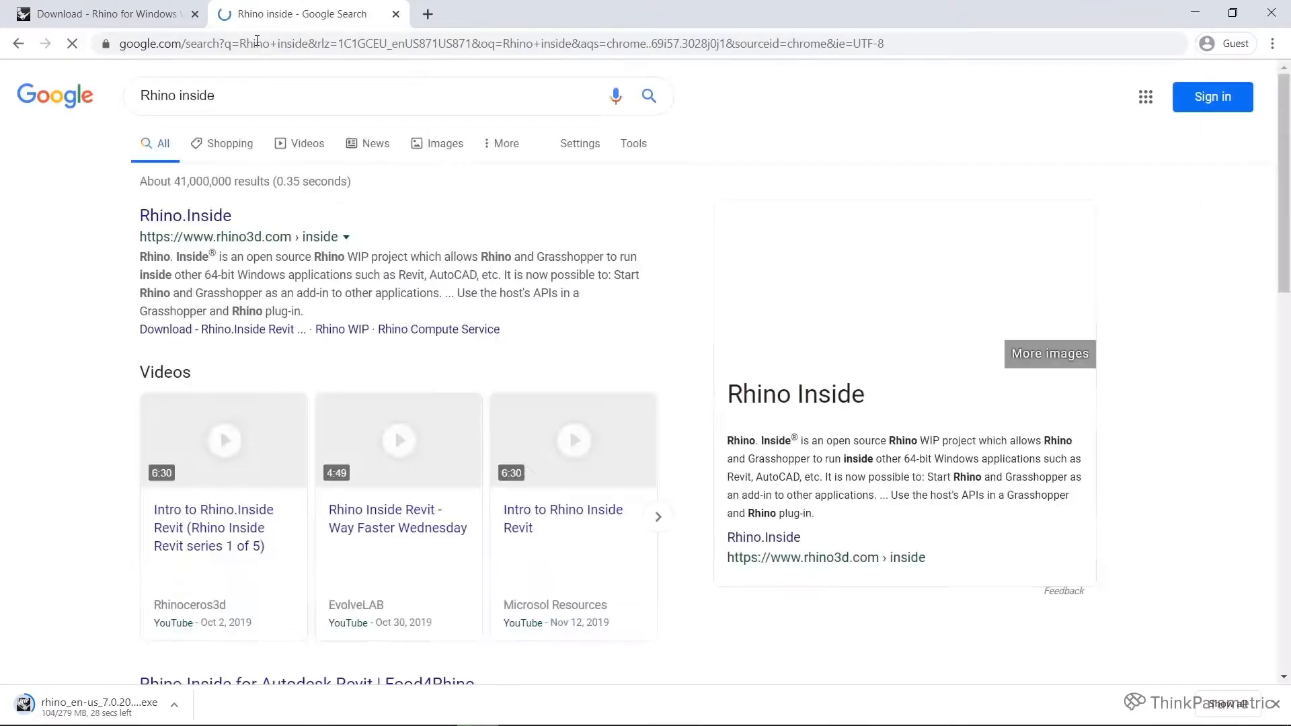
{"action": "left_click", "coordinate": [185, 215]}
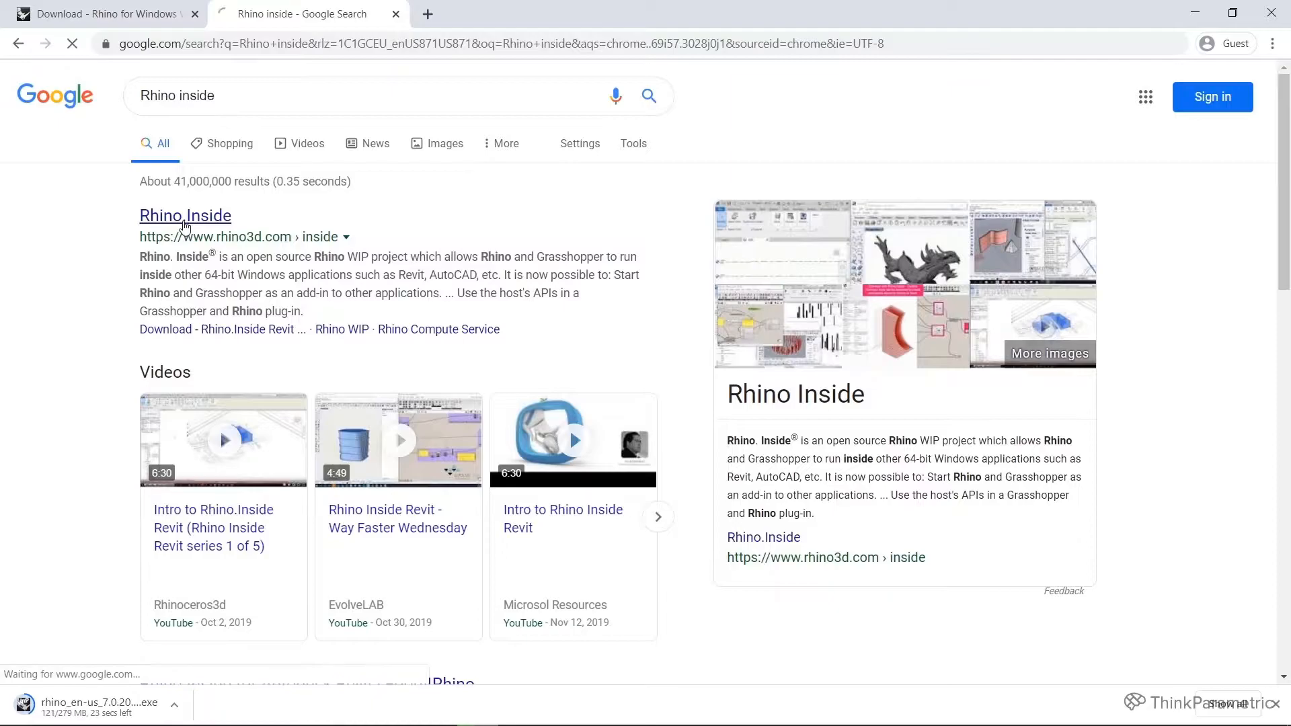
{"action": "left_click", "coordinate": [185, 215]}
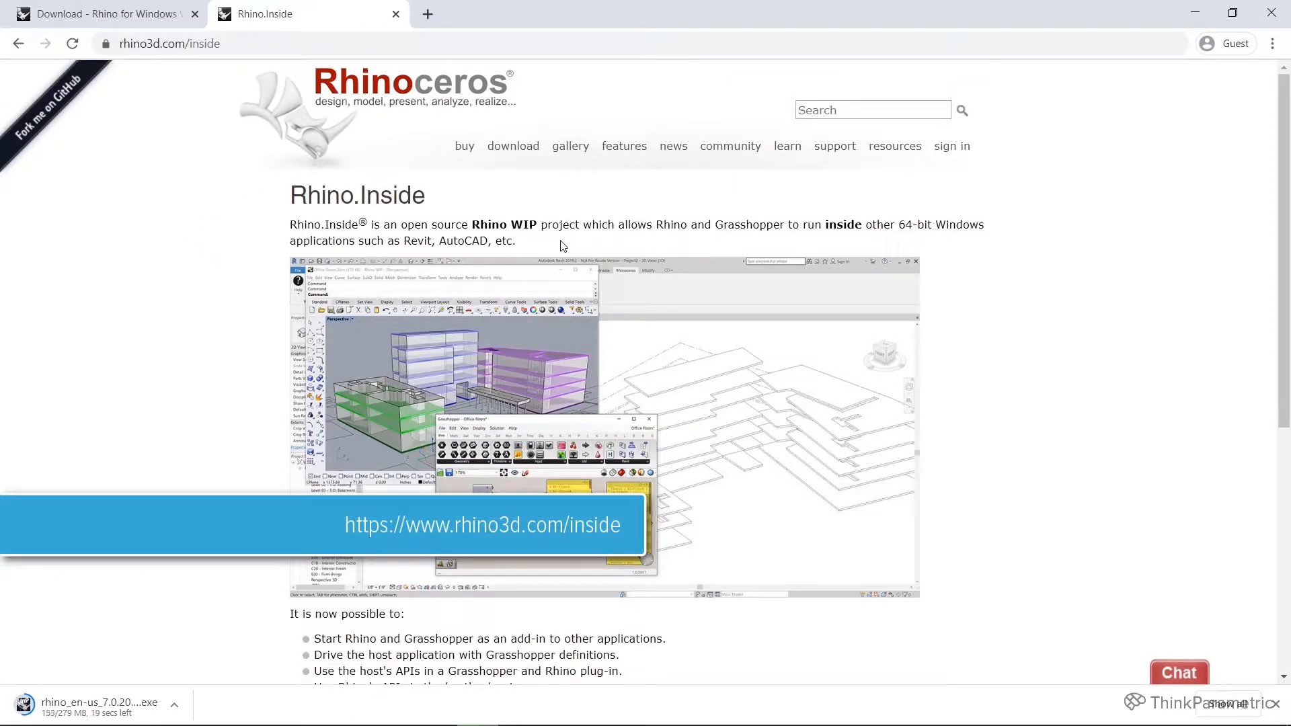
{"action": "scroll", "scroll_direction": "down", "scroll_amount": 3}
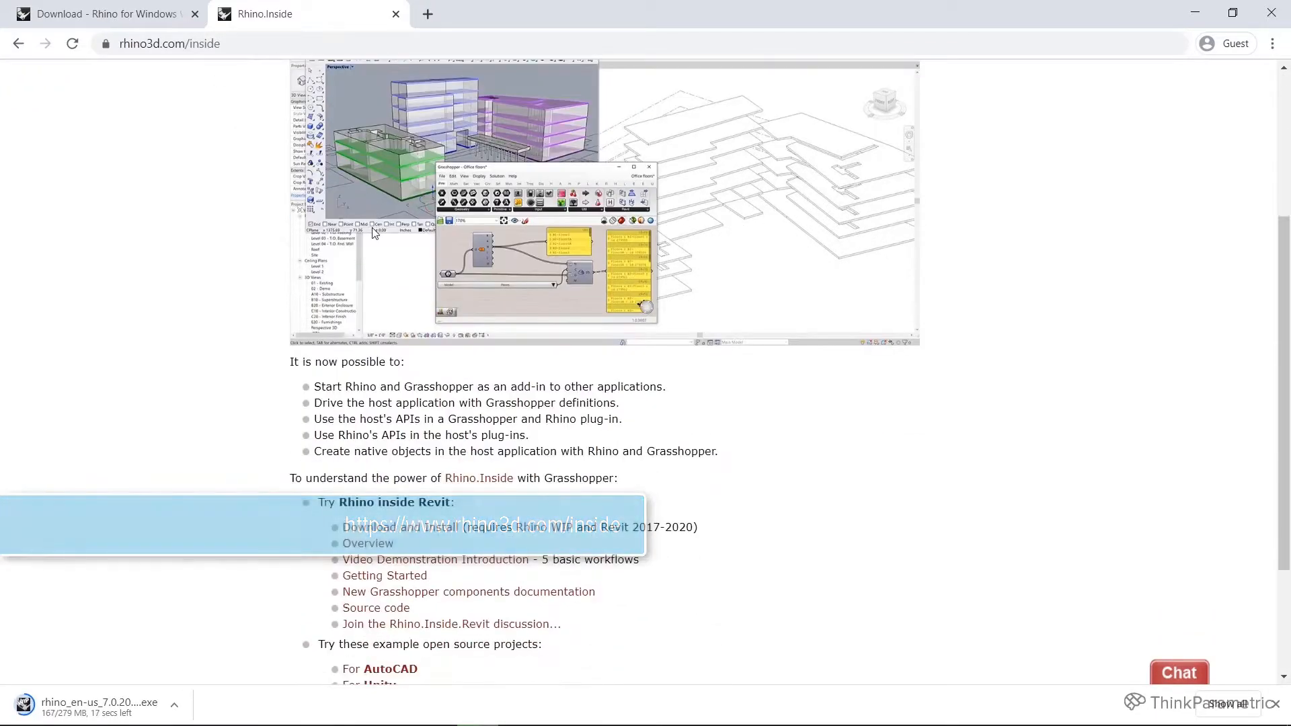
{"action": "scroll", "scroll_direction": "down", "scroll_amount": 3}
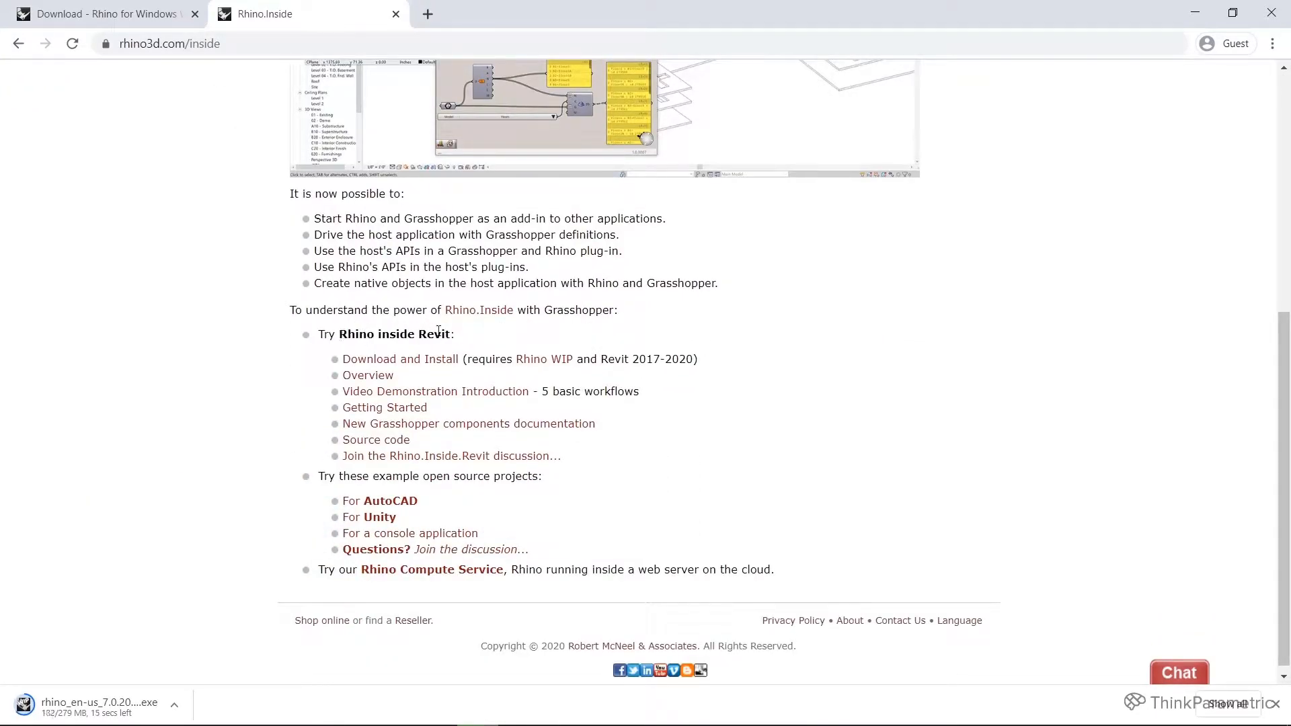
{"action": "mouse_move", "coordinate": [399, 364]}
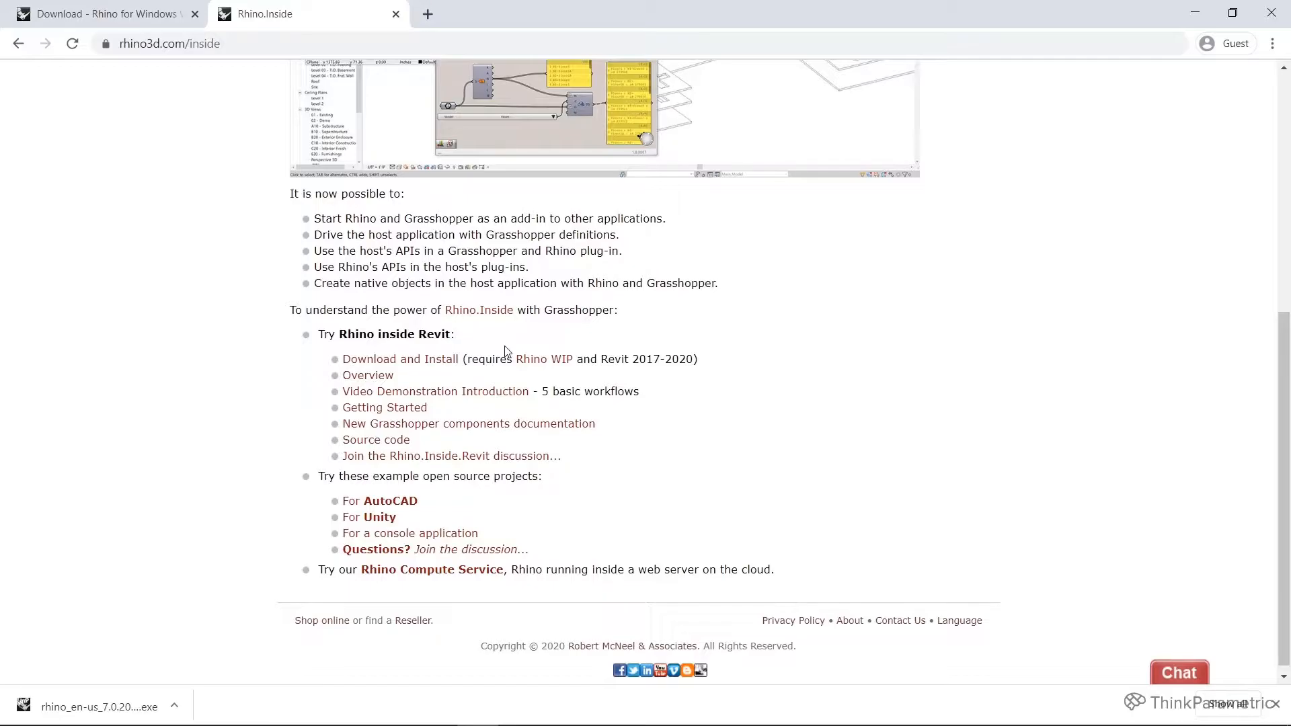
{"action": "mouse_move", "coordinate": [181, 393]}
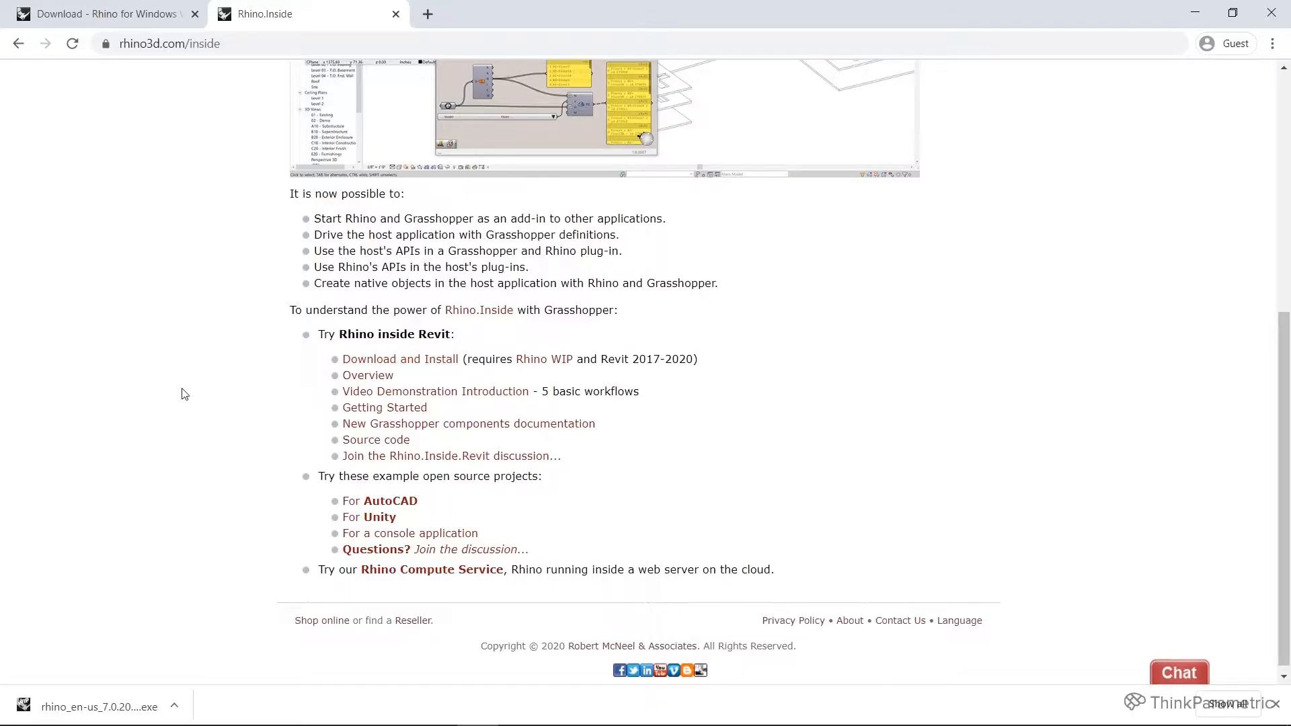
{"action": "mouse_move", "coordinate": [197, 389]}
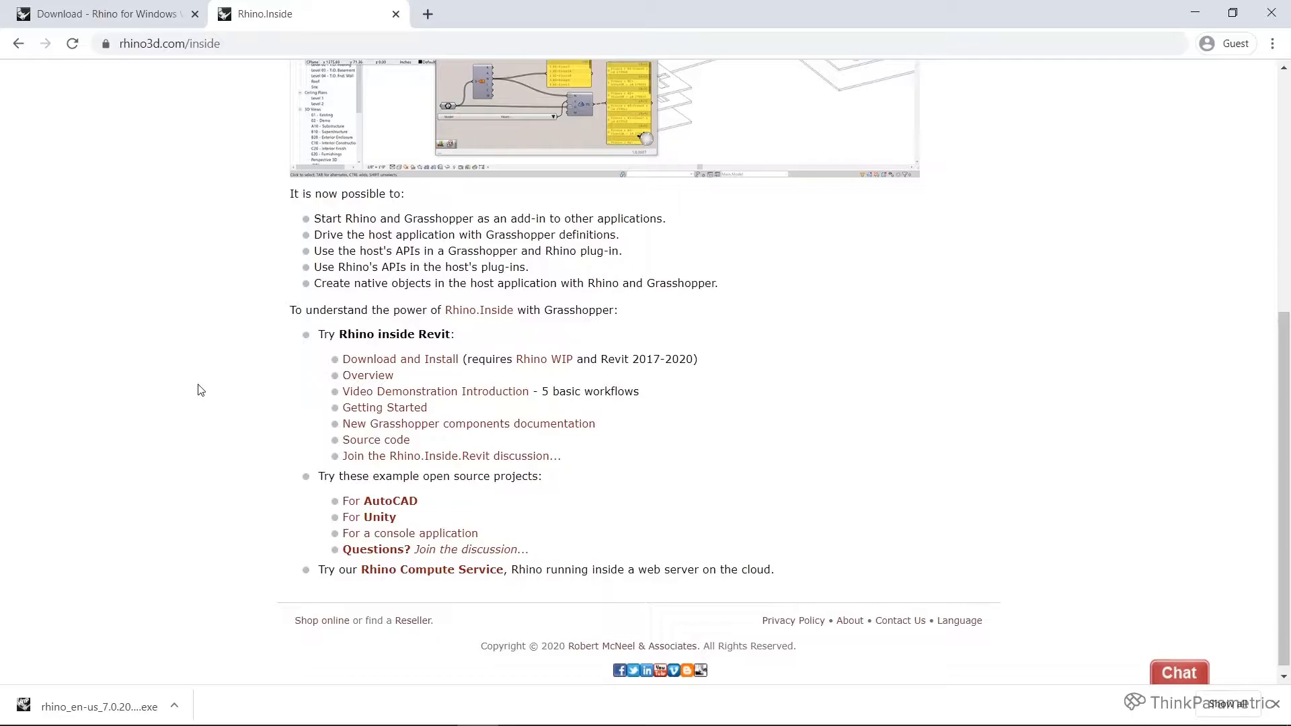
{"action": "mouse_move", "coordinate": [379, 517]}
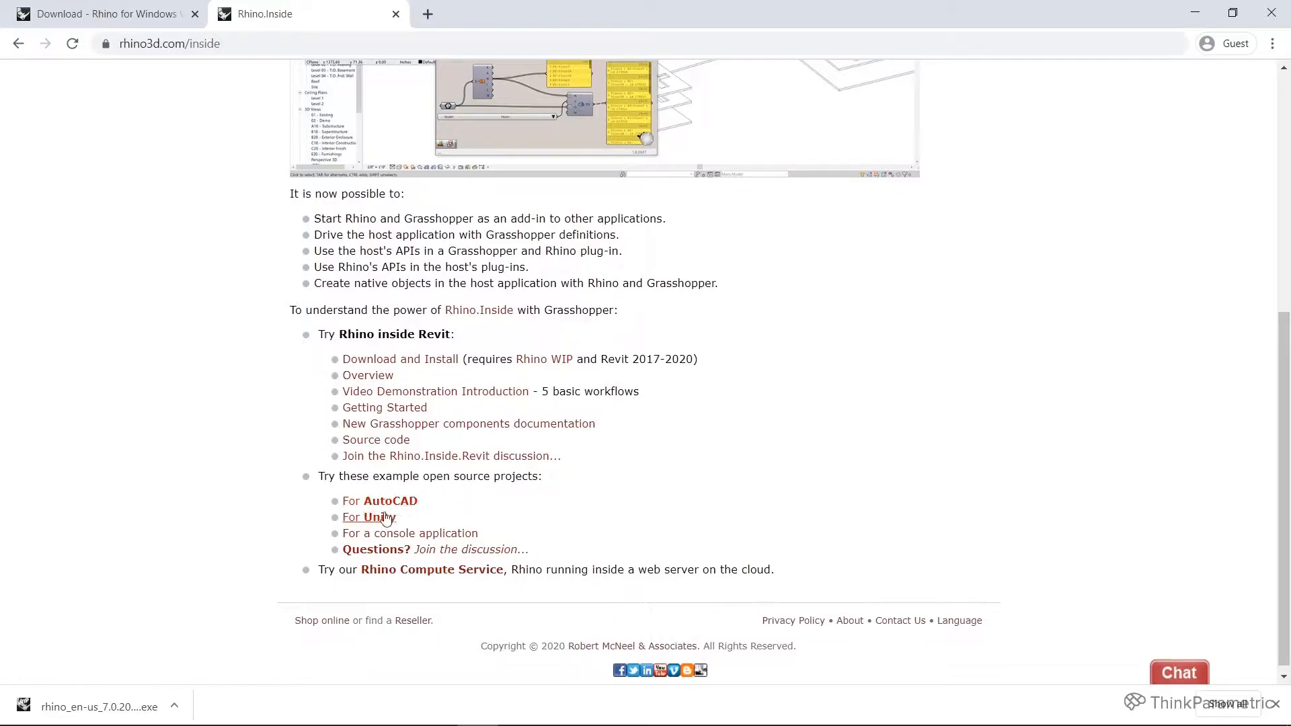
{"action": "mouse_move", "coordinate": [379, 500]}
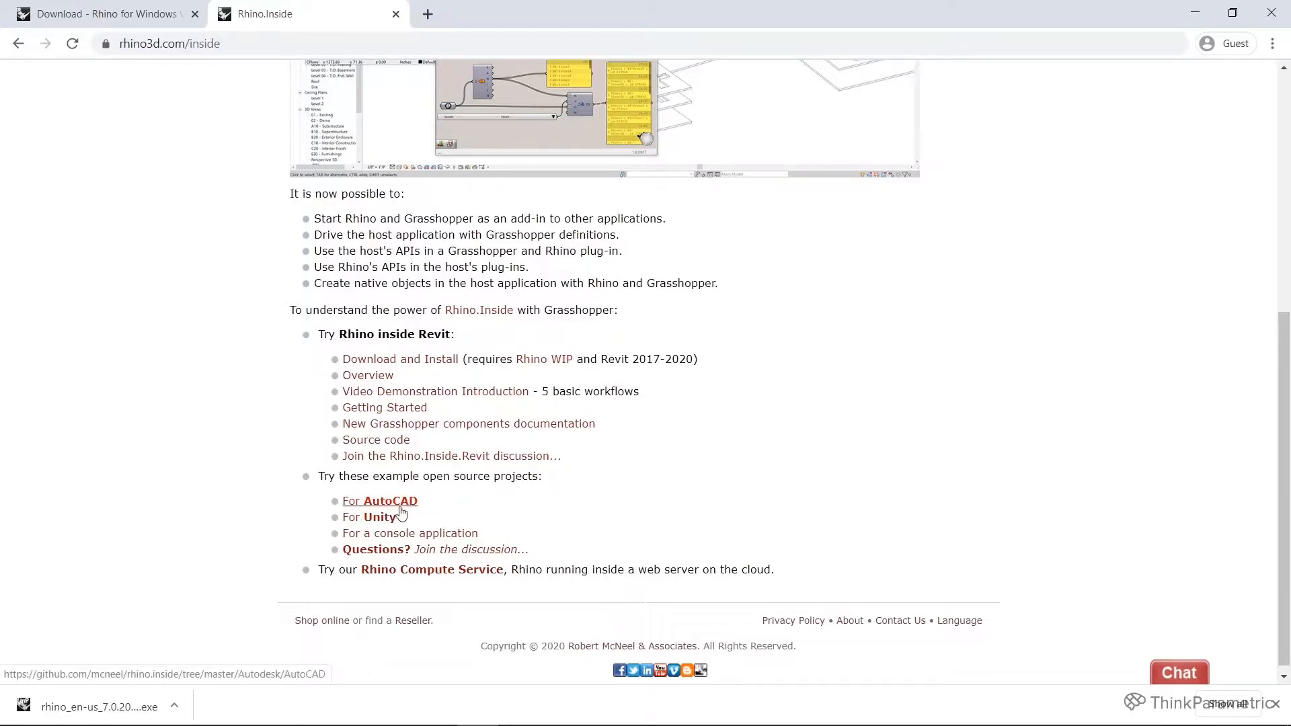
{"action": "mouse_move", "coordinate": [268, 504]}
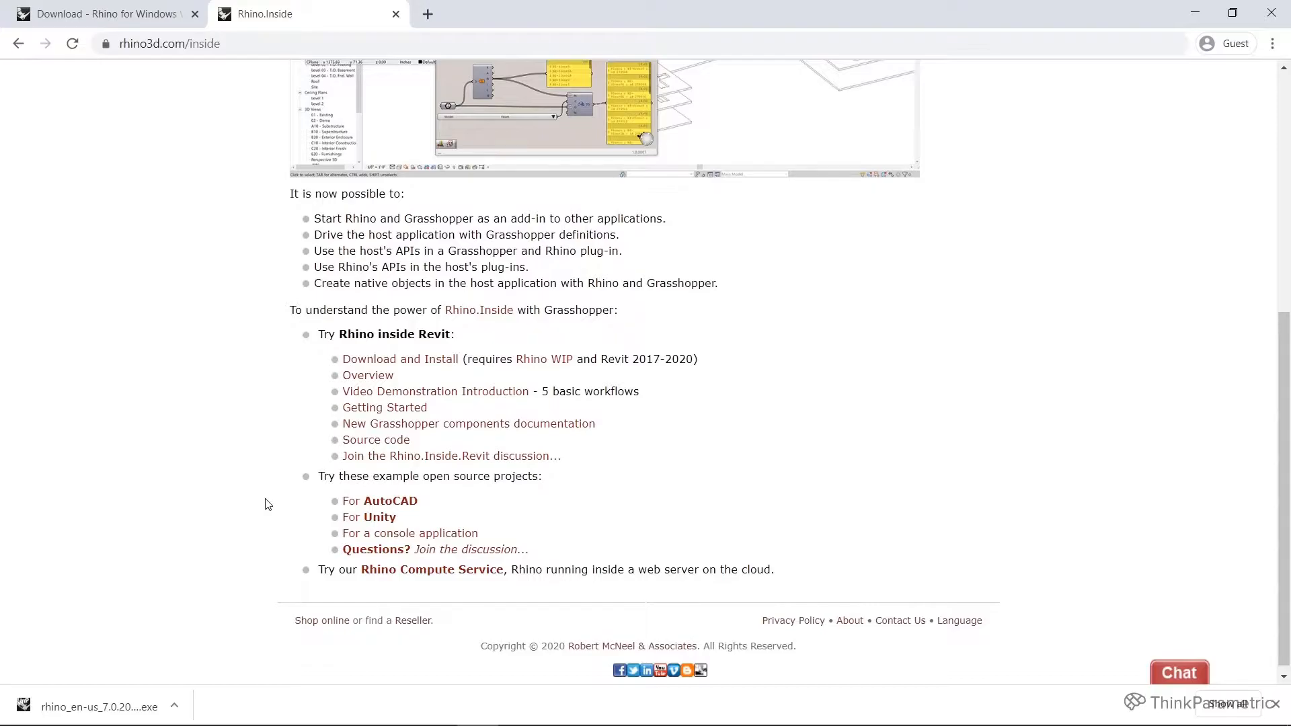
{"action": "left_click", "coordinate": [400, 360]}
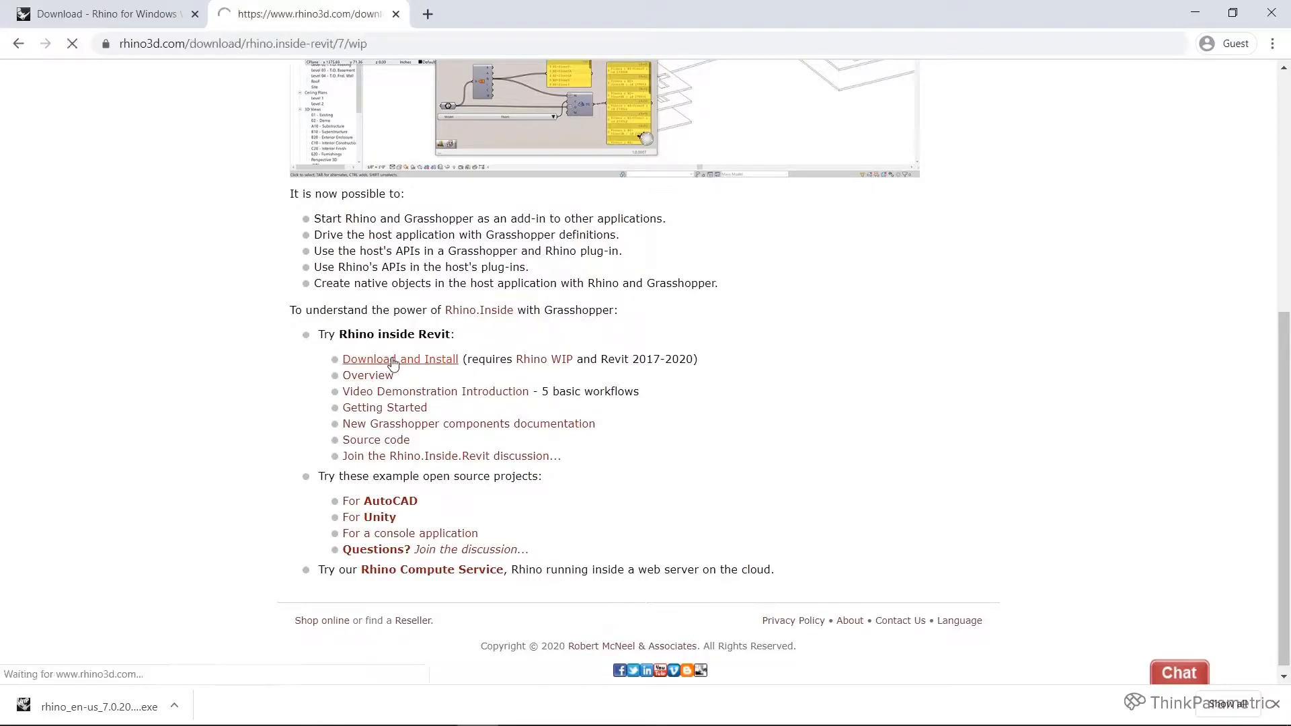
{"action": "left_click", "coordinate": [400, 358]}
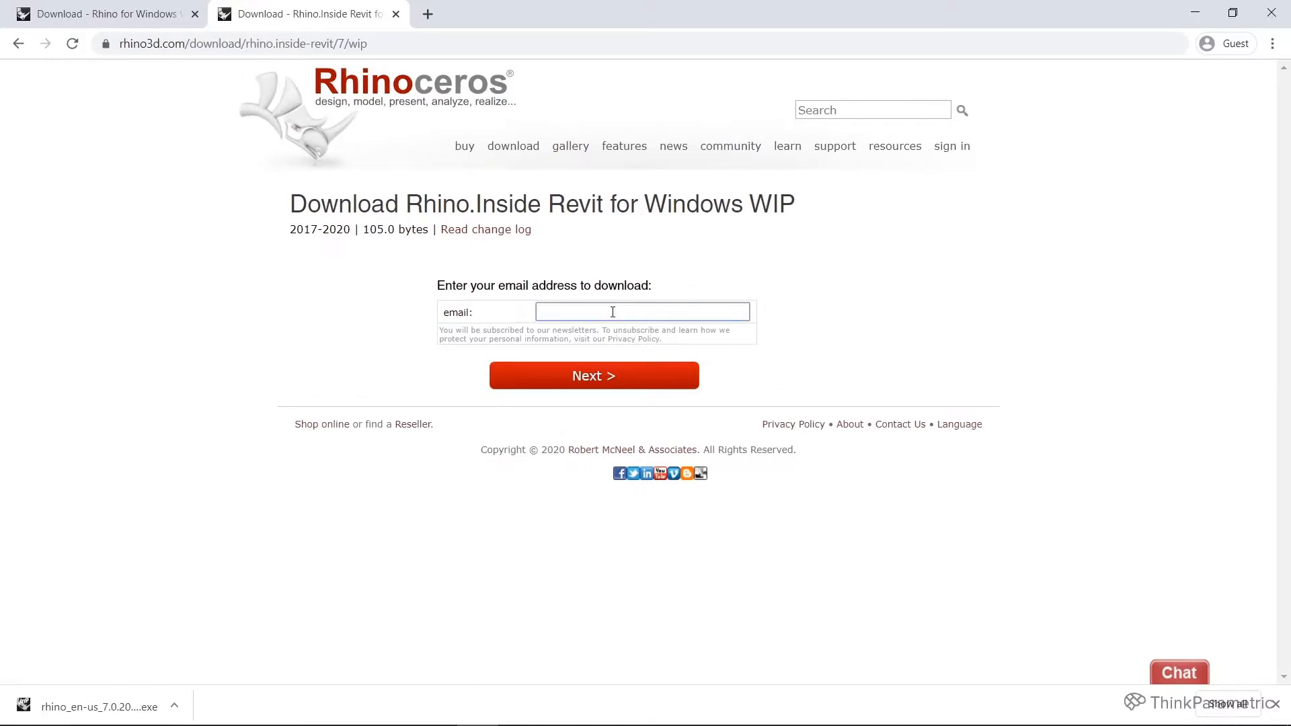
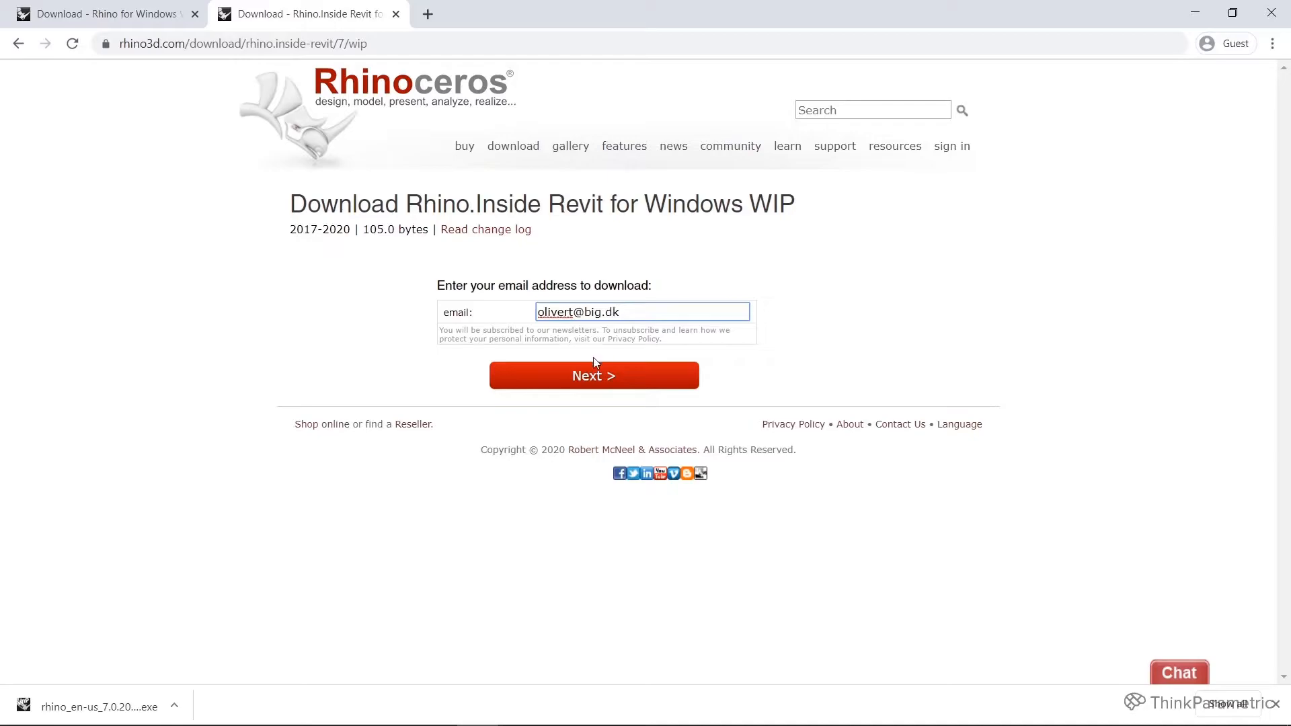
{"action": "left_click", "coordinate": [594, 375]}
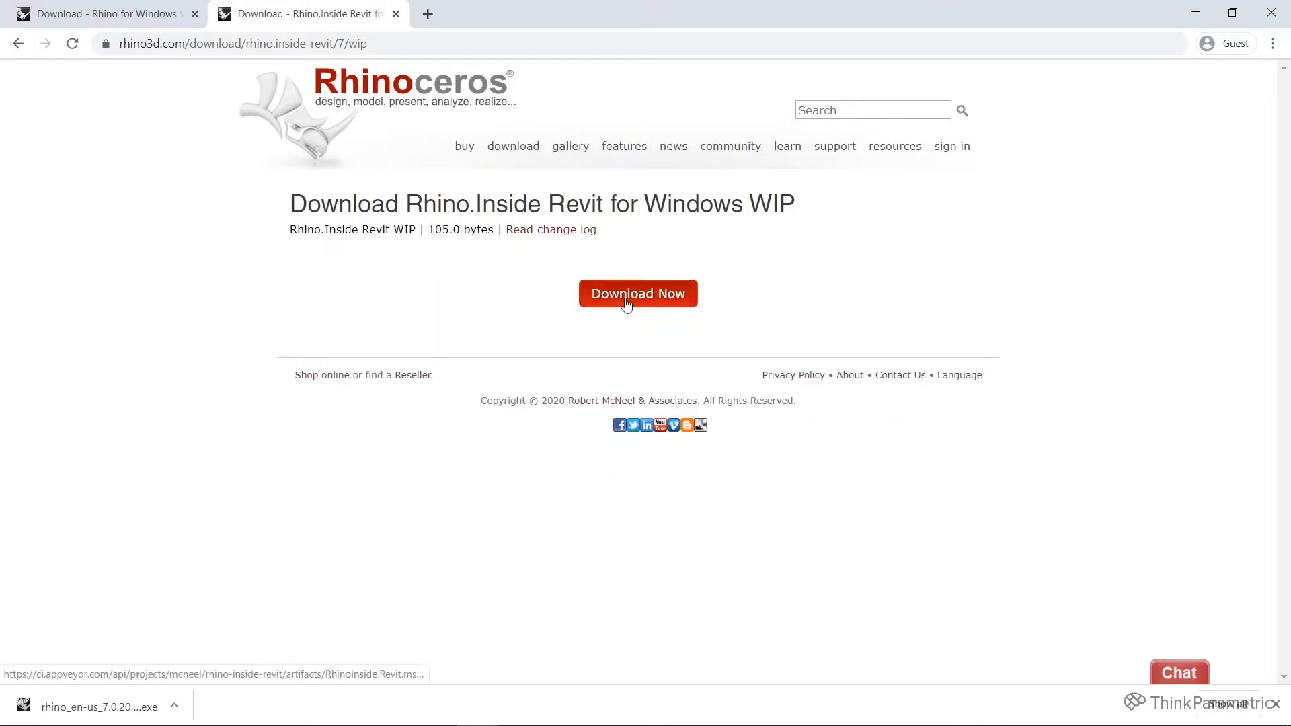
{"action": "left_click", "coordinate": [638, 293]}
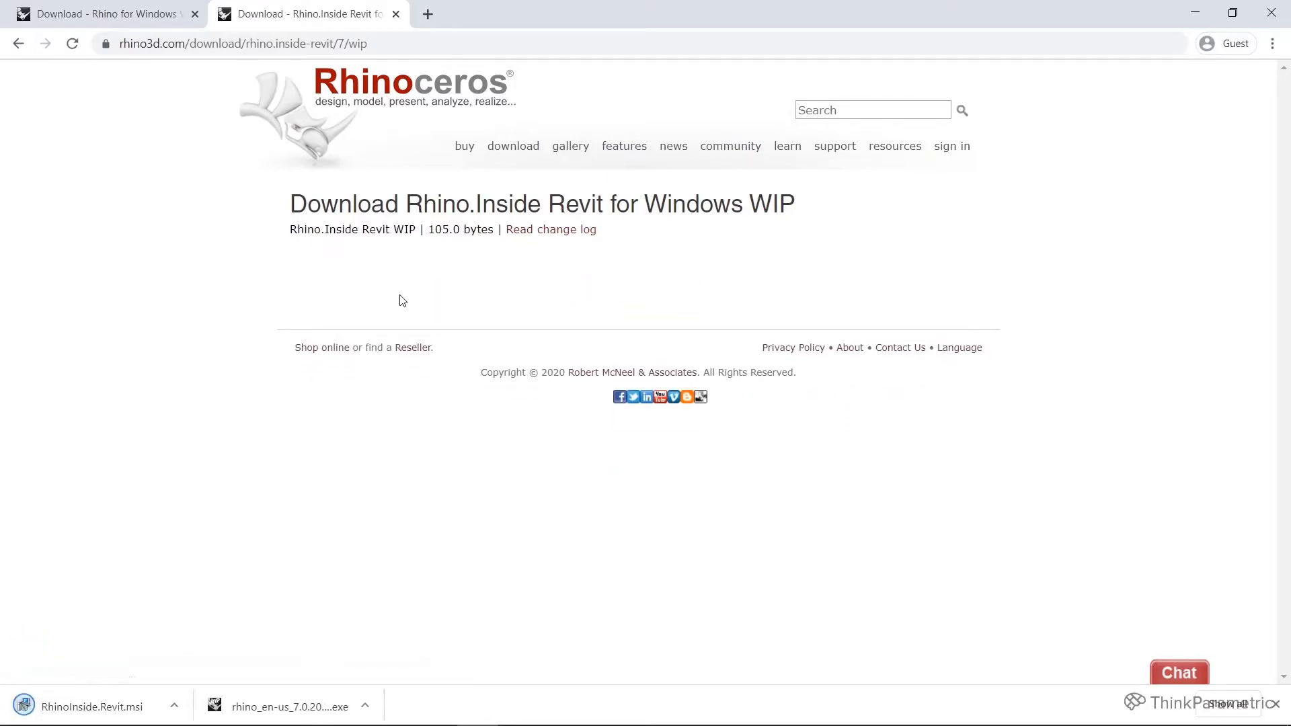
Step: Open the Rhinoceros forum (discourse.mcneel.com) in a new tab
{"action": "left_click", "coordinate": [426, 14]}
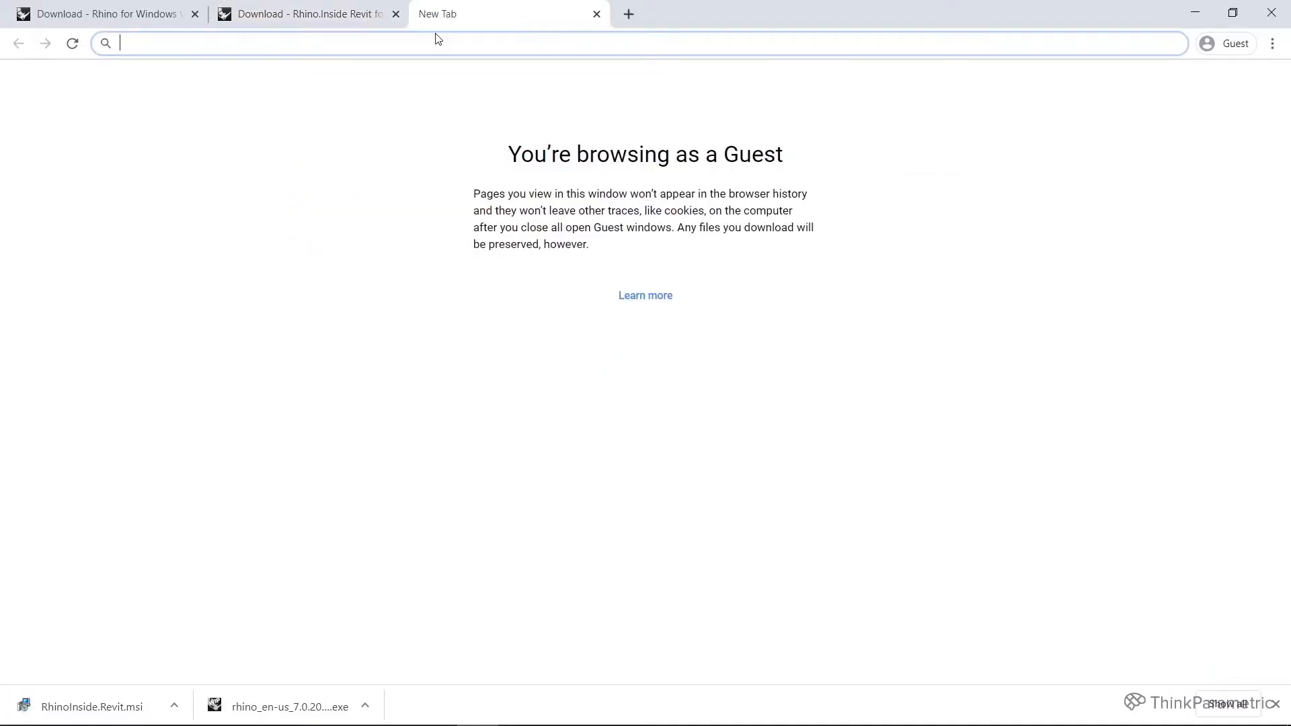
{"action": "type", "text": "Rhino"}
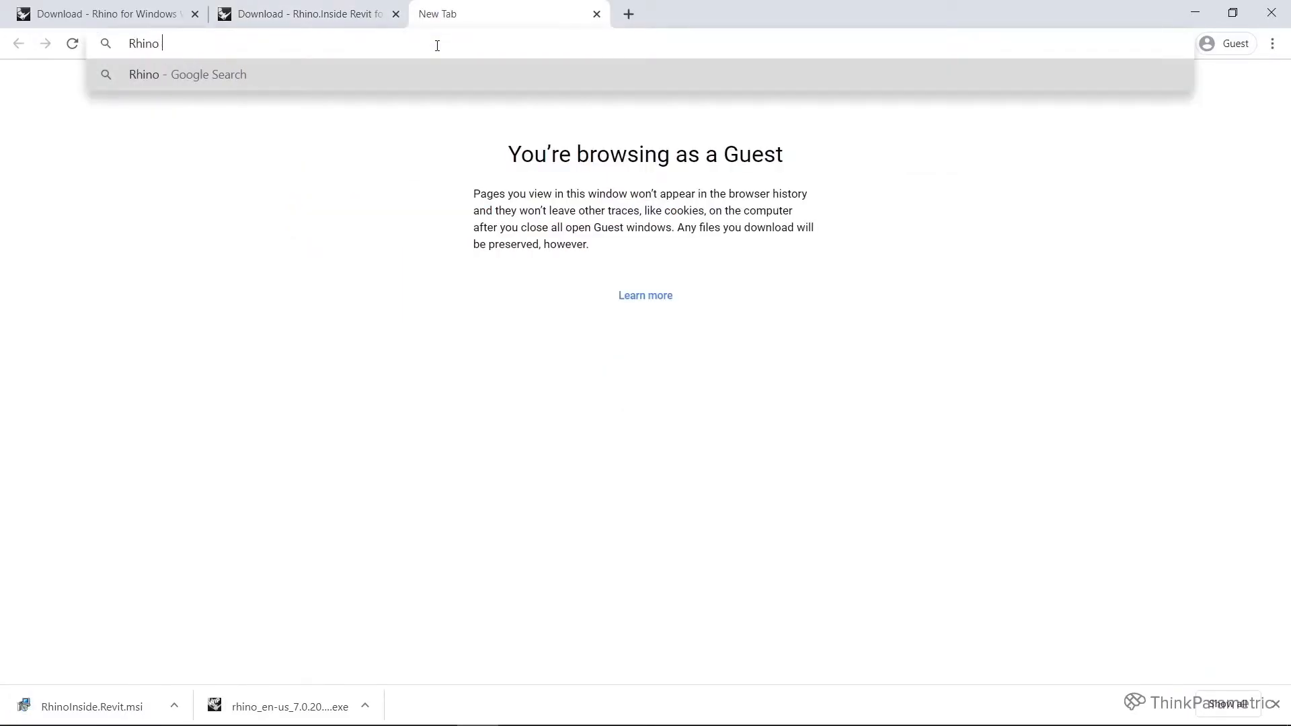
{"action": "key", "text": "Return"}
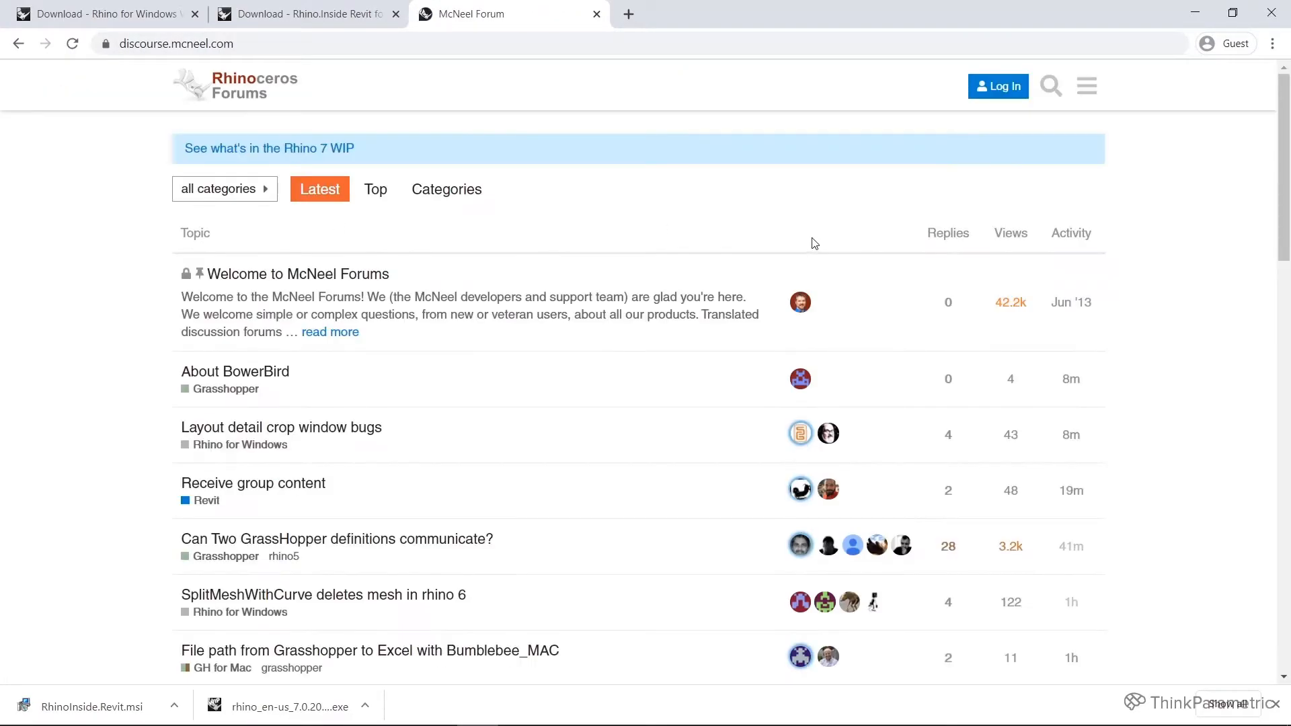
Step: Search the forum for 'Rhino inside install'
{"action": "left_click", "coordinate": [1050, 86]}
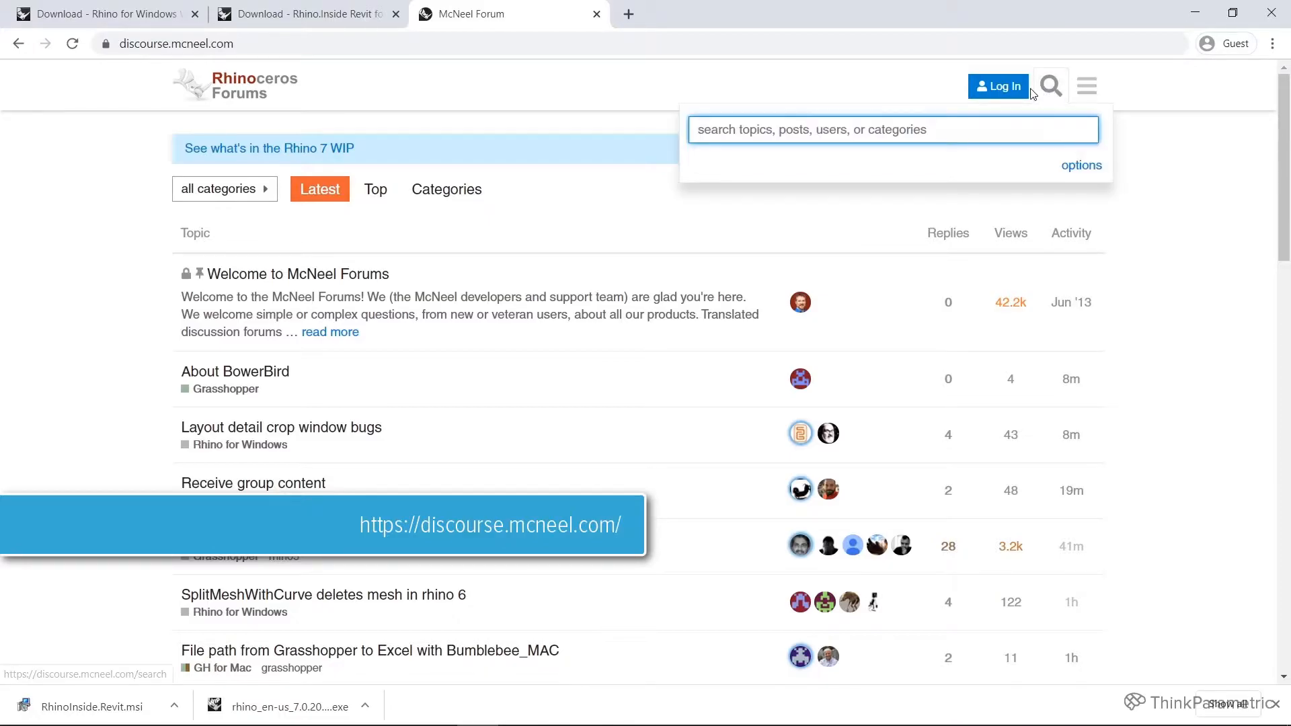
{"action": "type", "text": "Rhino in"}
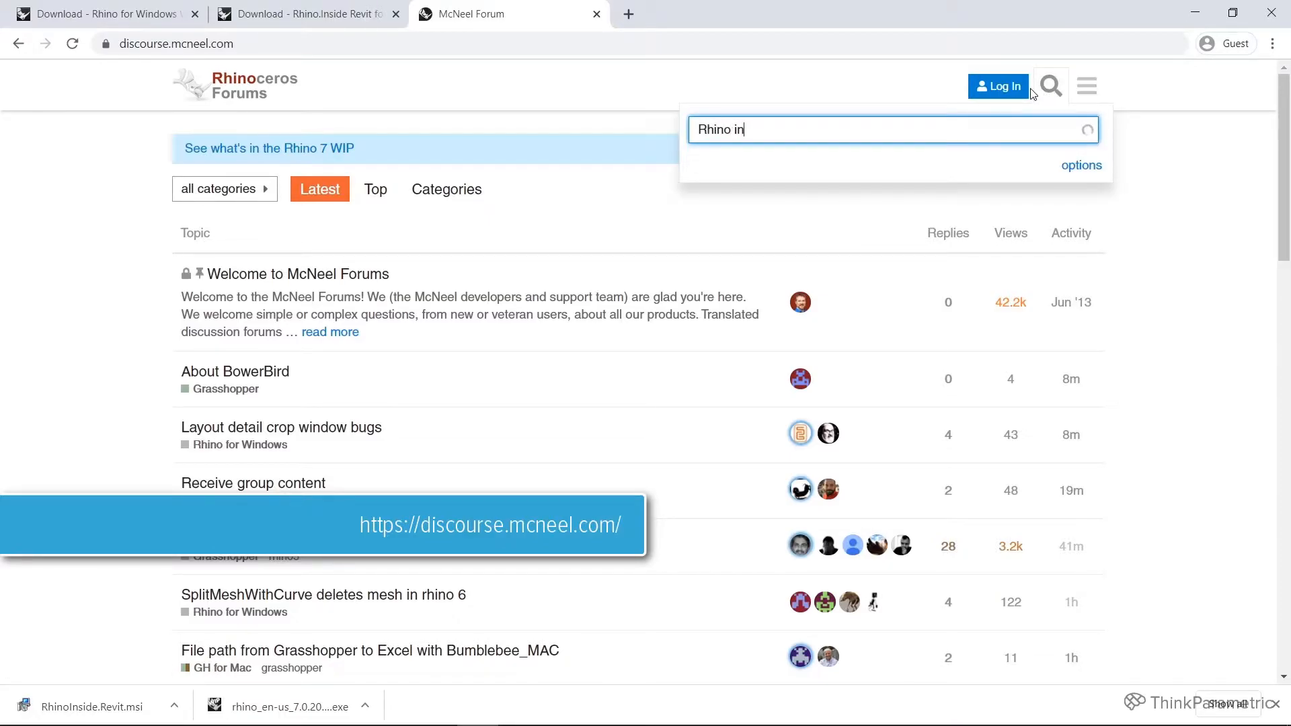
{"action": "type", "text": "side install"}
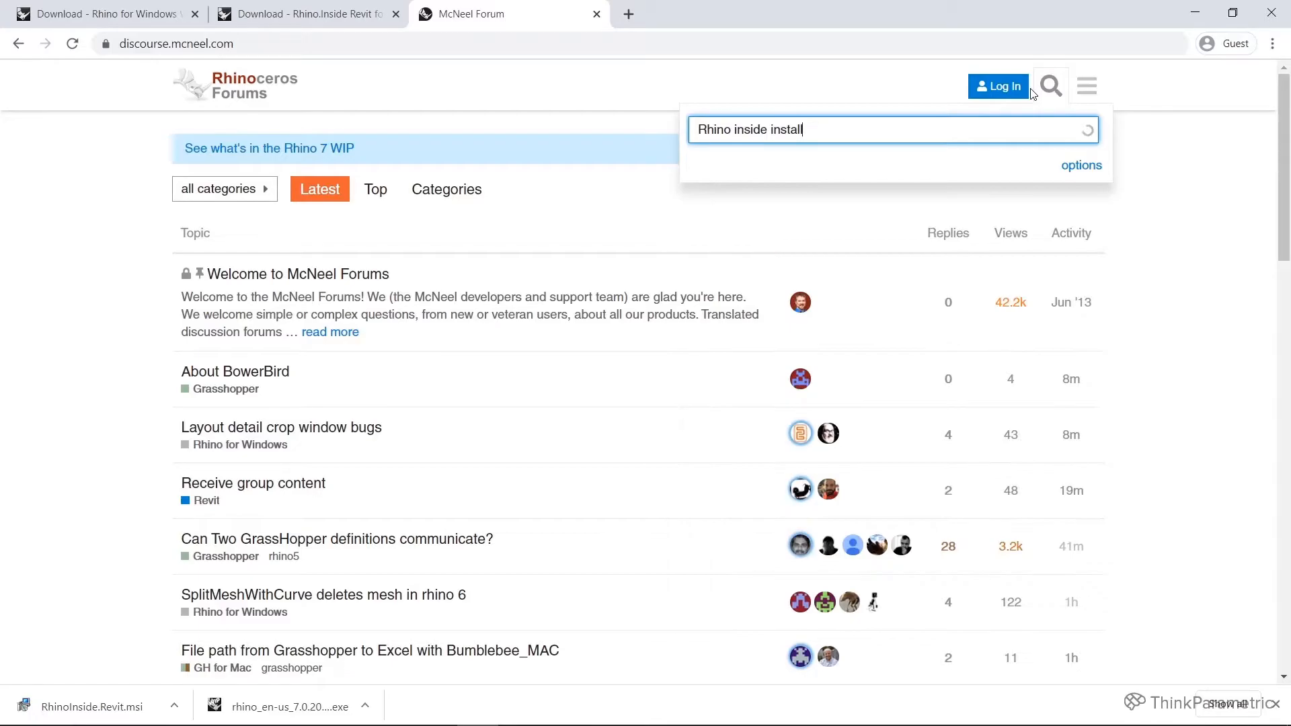
{"action": "key", "text": "Return"}
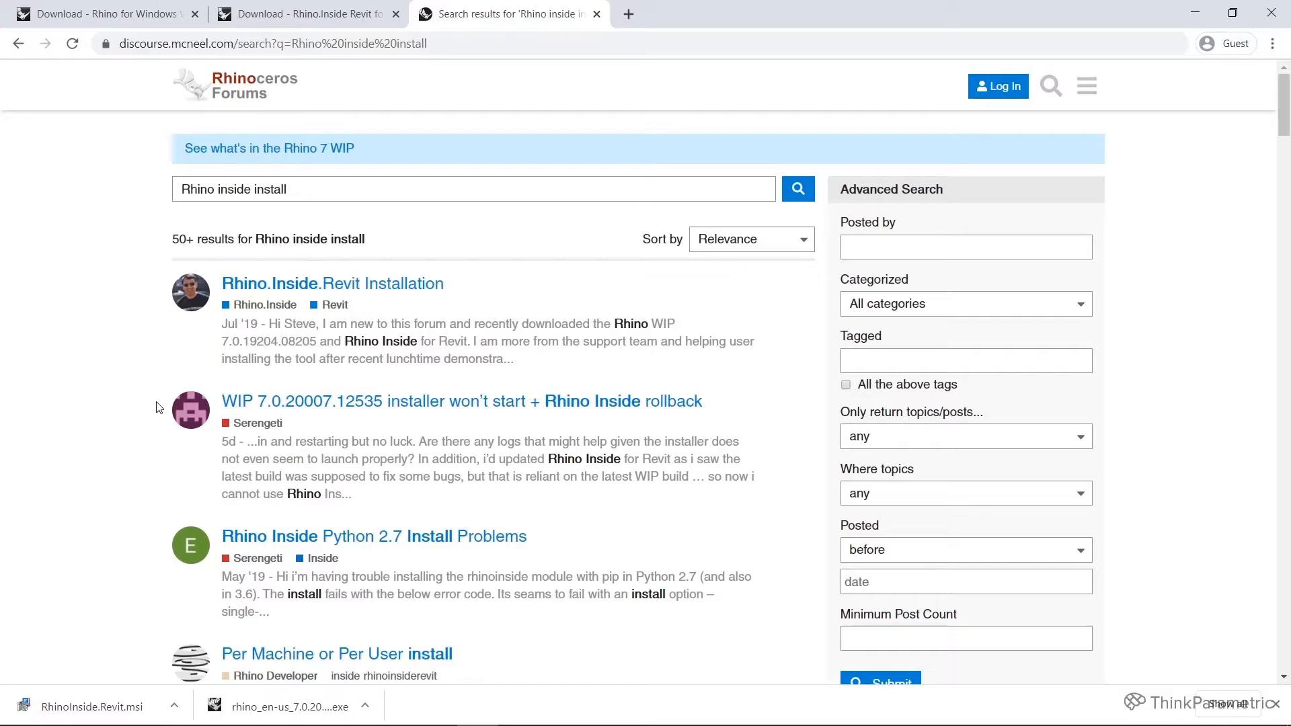
{"action": "mouse_move", "coordinate": [105, 125]}
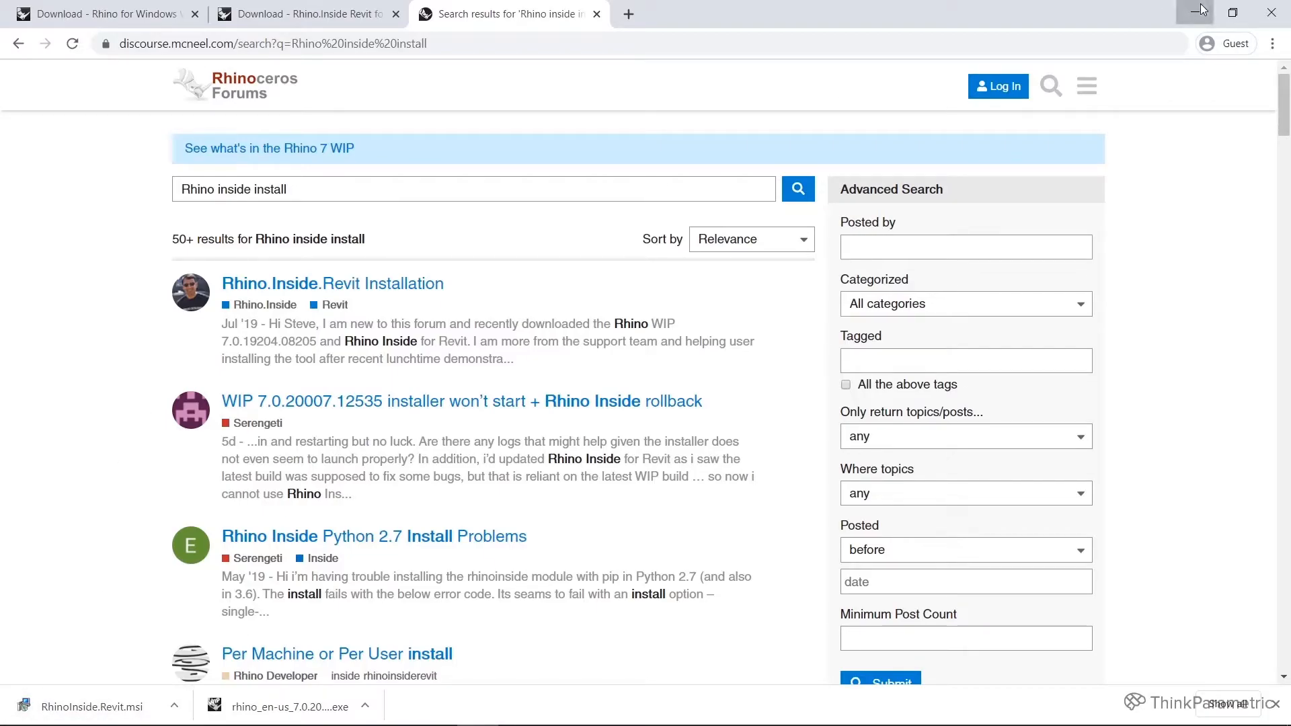
Step: Minimize Google Chrome to reveal the Windows desktop
{"action": "left_click", "coordinate": [1200, 10]}
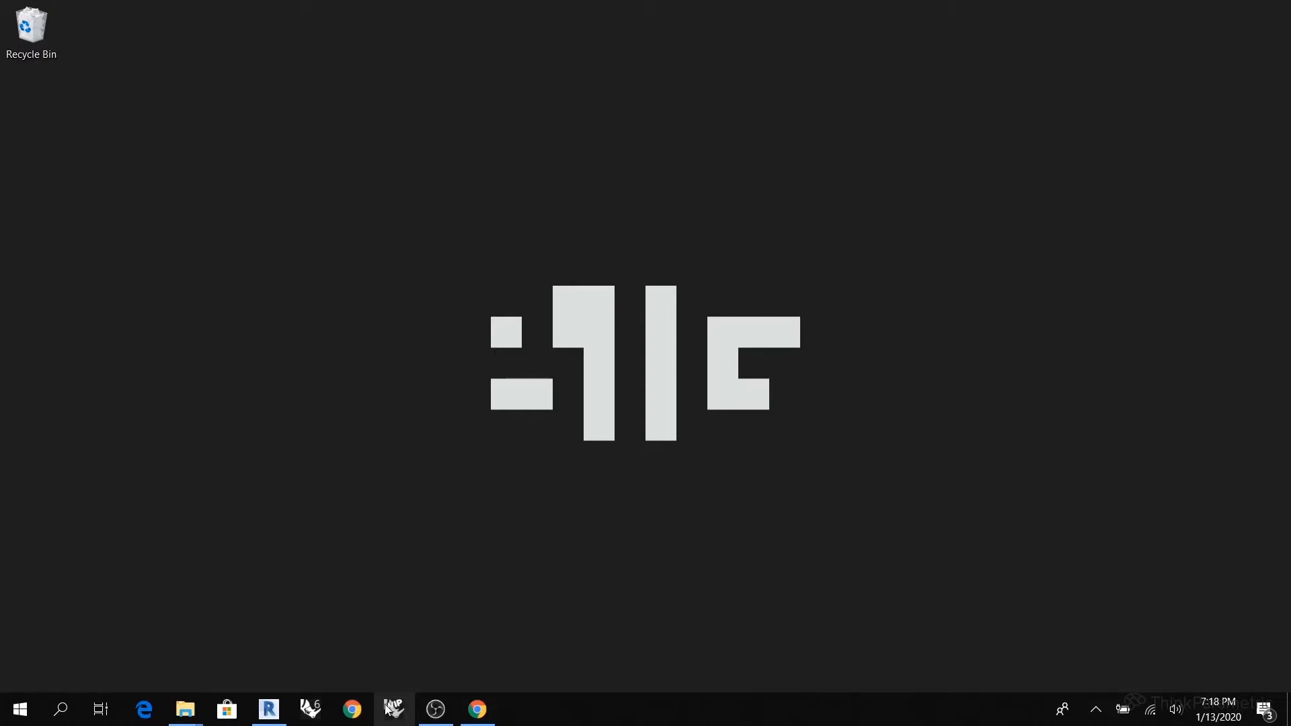
{"action": "mouse_move", "coordinate": [473, 464]}
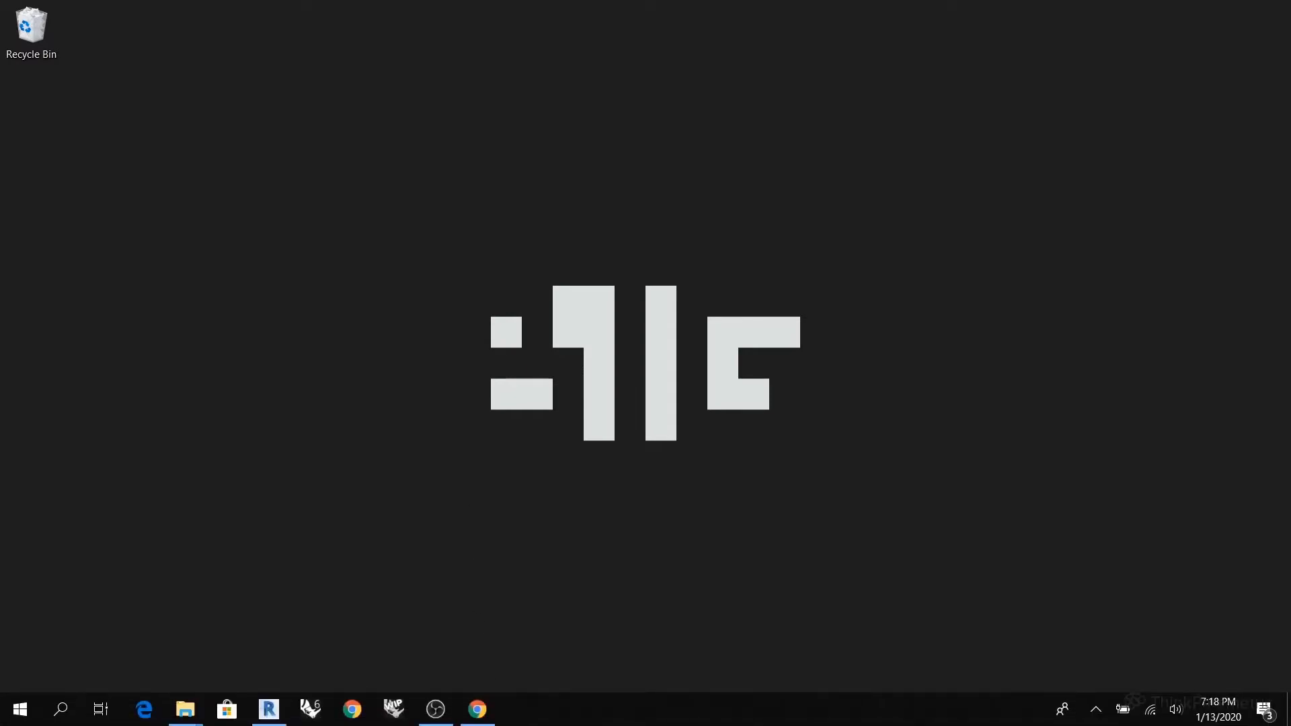
{"action": "mouse_move", "coordinate": [294, 676]}
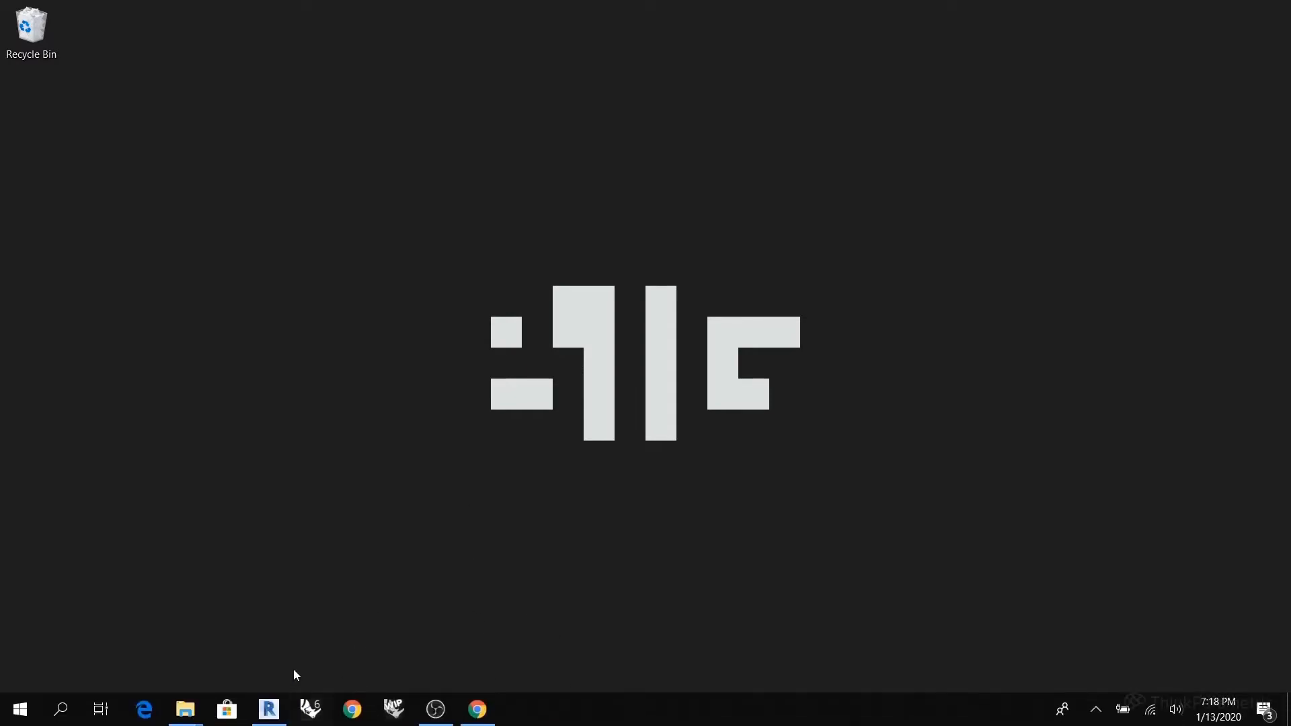
Step: Start Revit 2019 and create a new project from the BIG_1_2019 template
{"action": "left_click", "coordinate": [268, 709]}
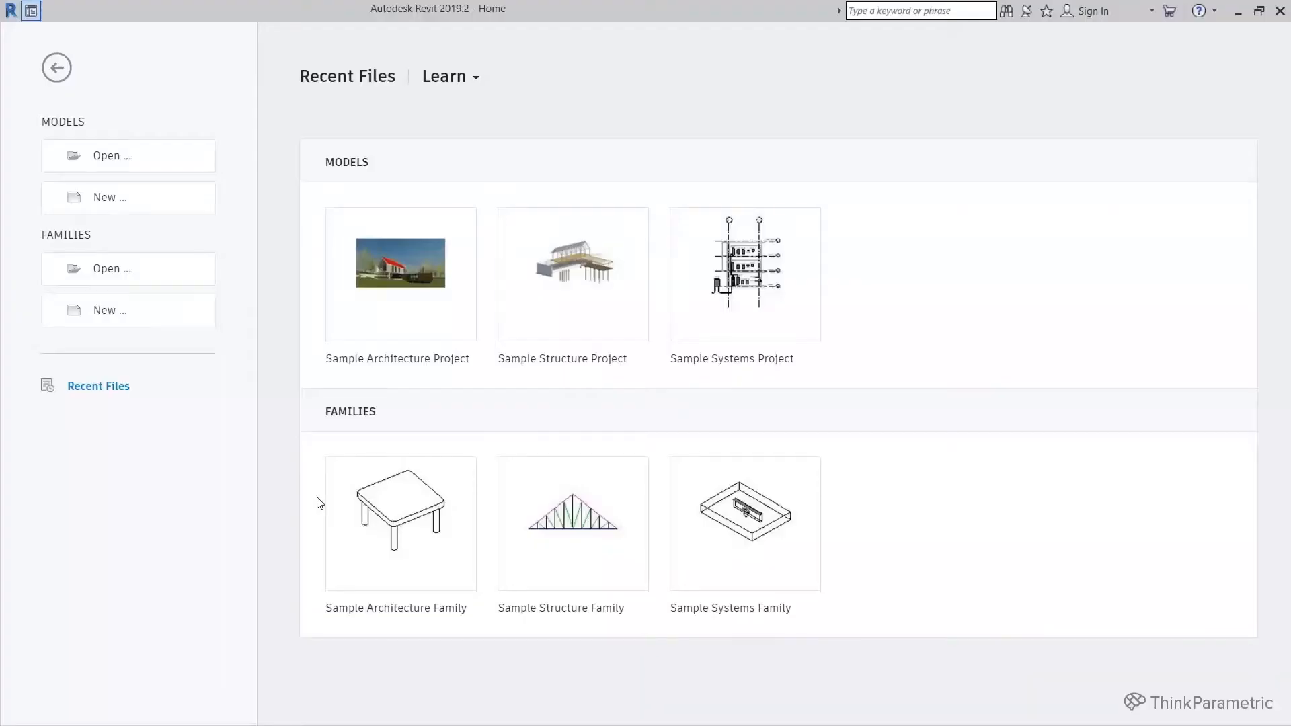
{"action": "mouse_move", "coordinate": [138, 216]}
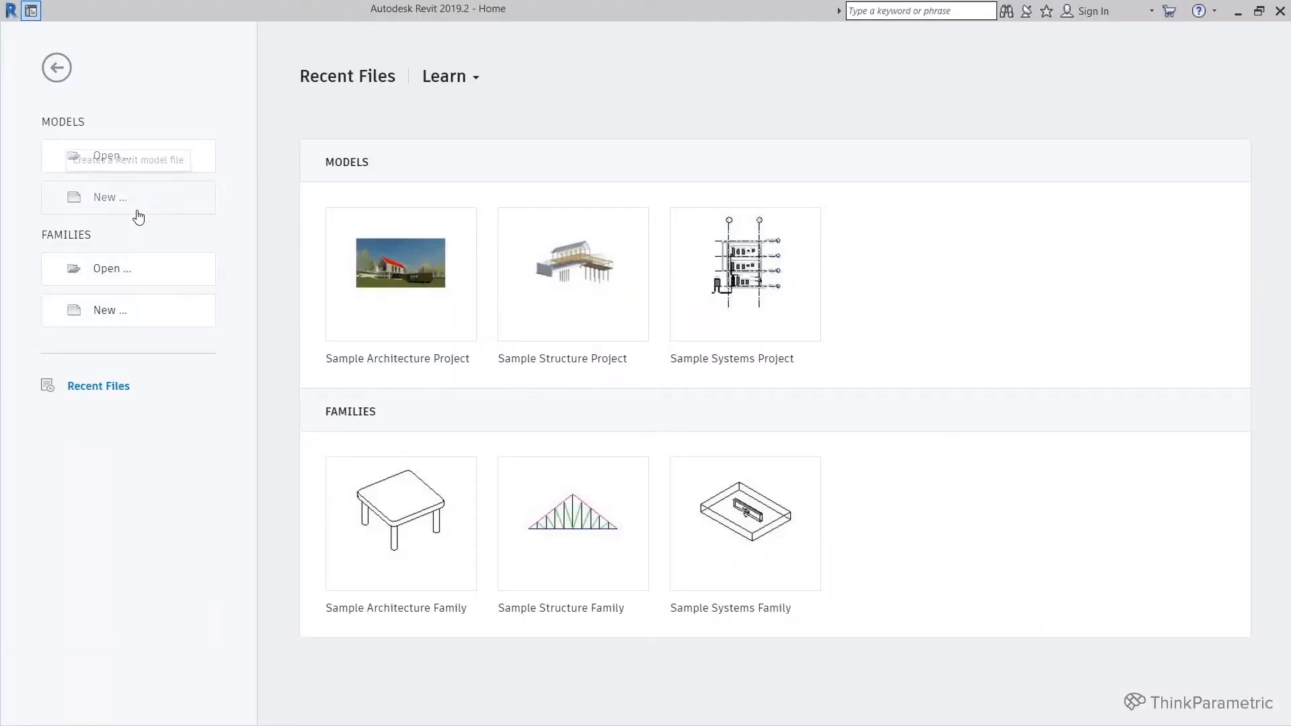
{"action": "left_click", "coordinate": [110, 197]}
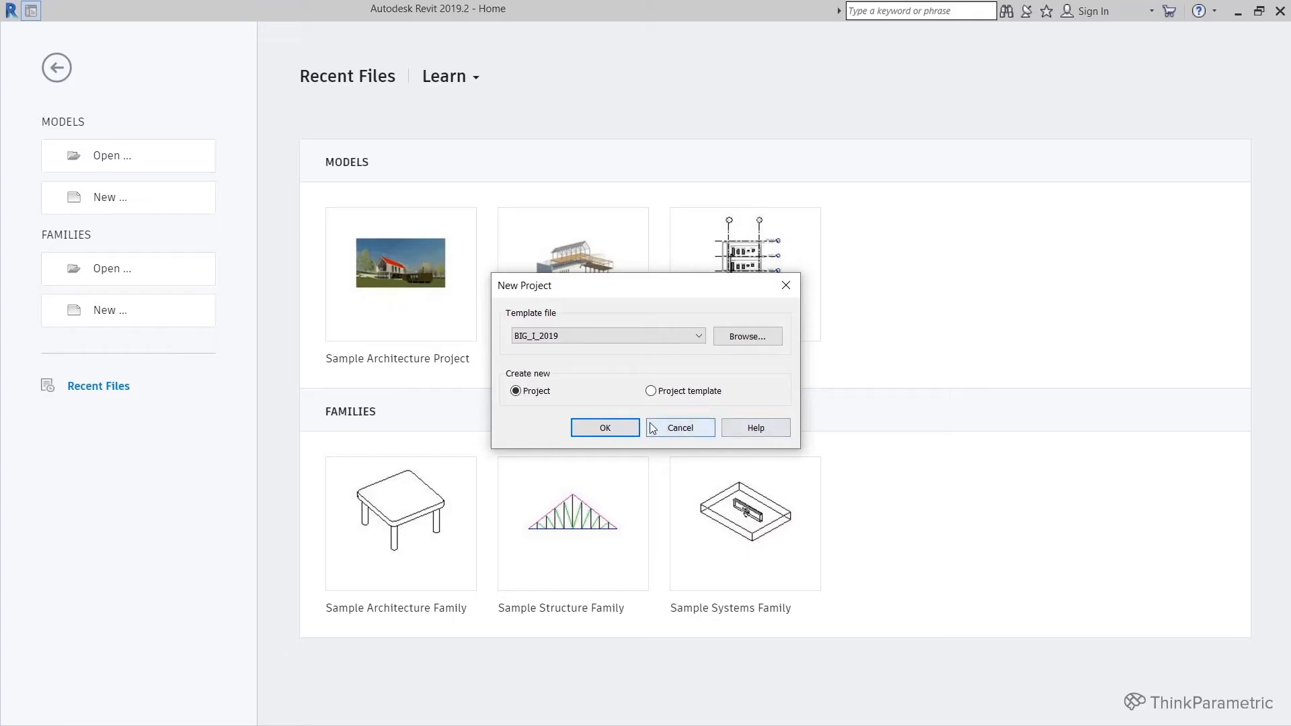
{"action": "left_click", "coordinate": [604, 428]}
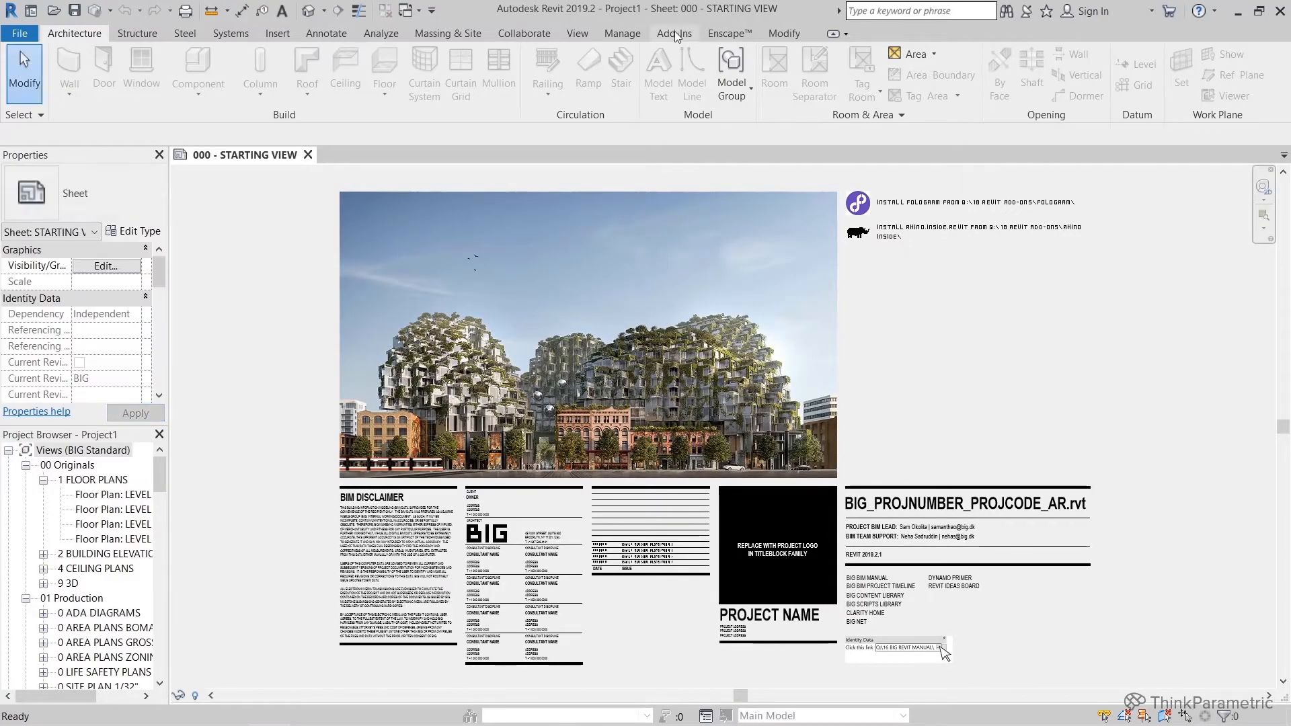
Step: Load Rhino.Inside from the Add-Ins tab's Rhino button
{"action": "left_click", "coordinate": [674, 33]}
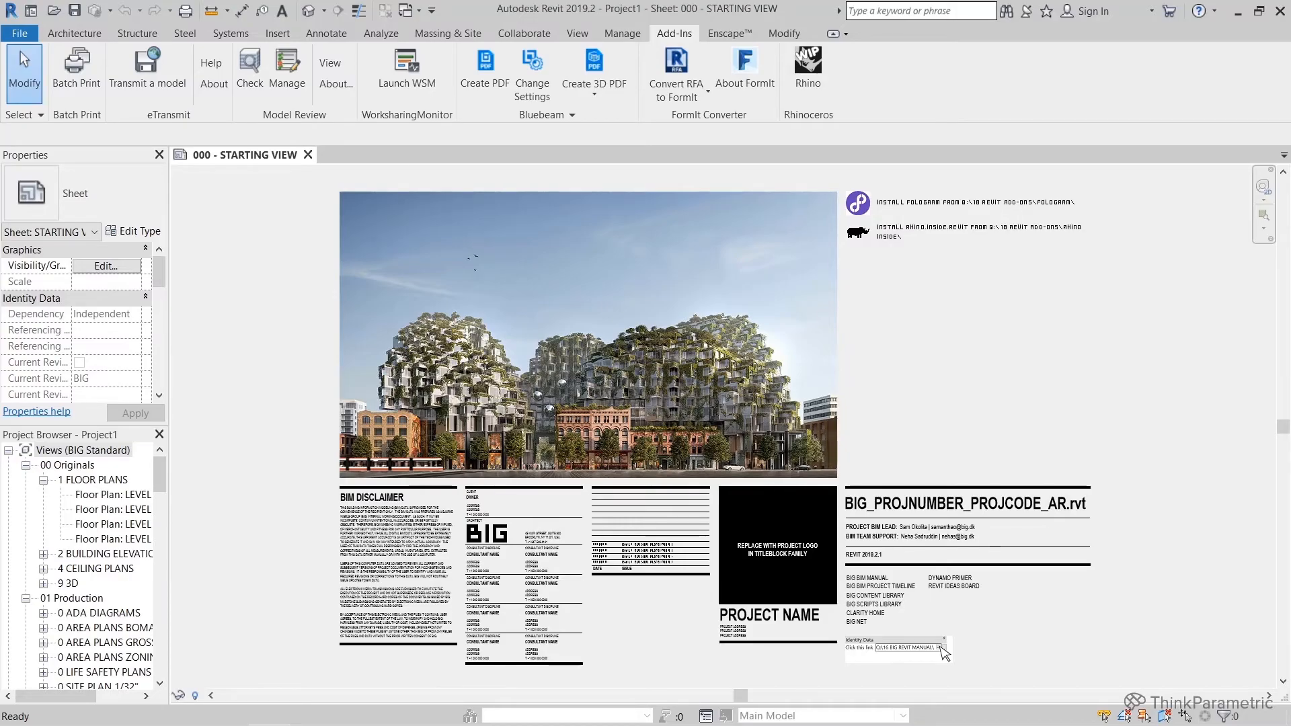
{"action": "left_click", "coordinate": [792, 33]}
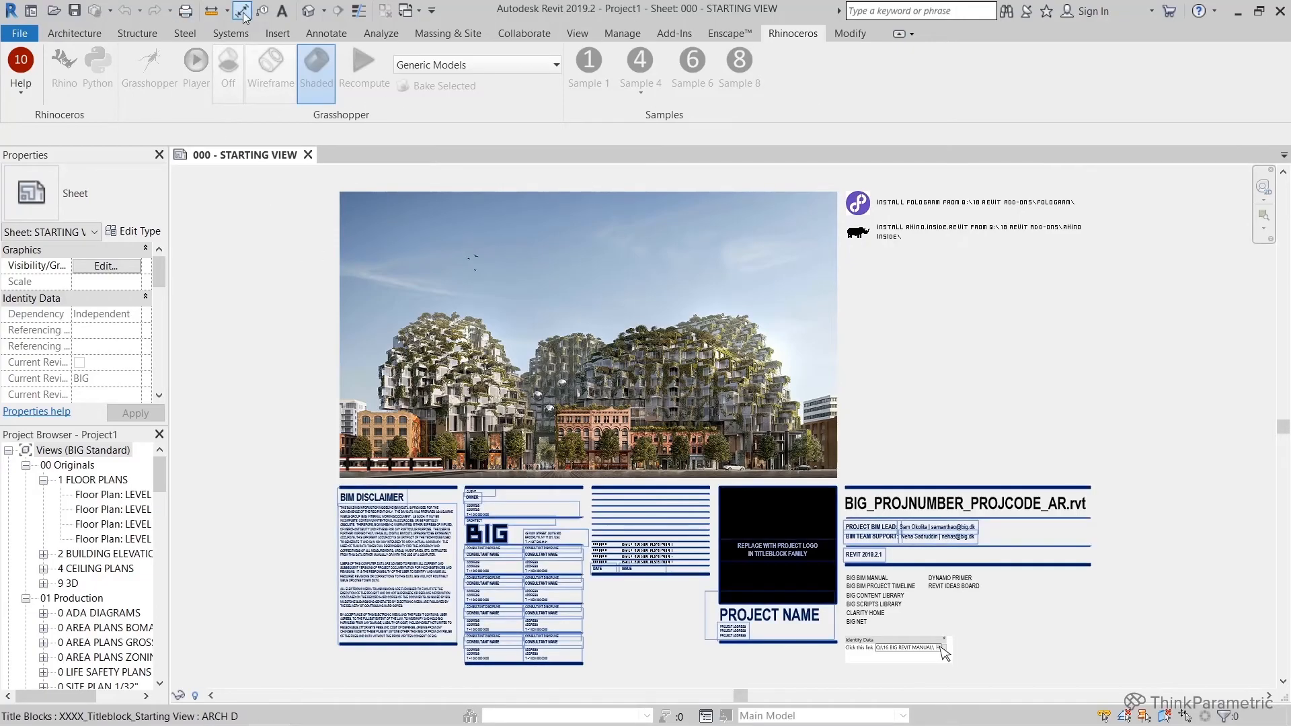
{"action": "mouse_move", "coordinate": [796, 39]}
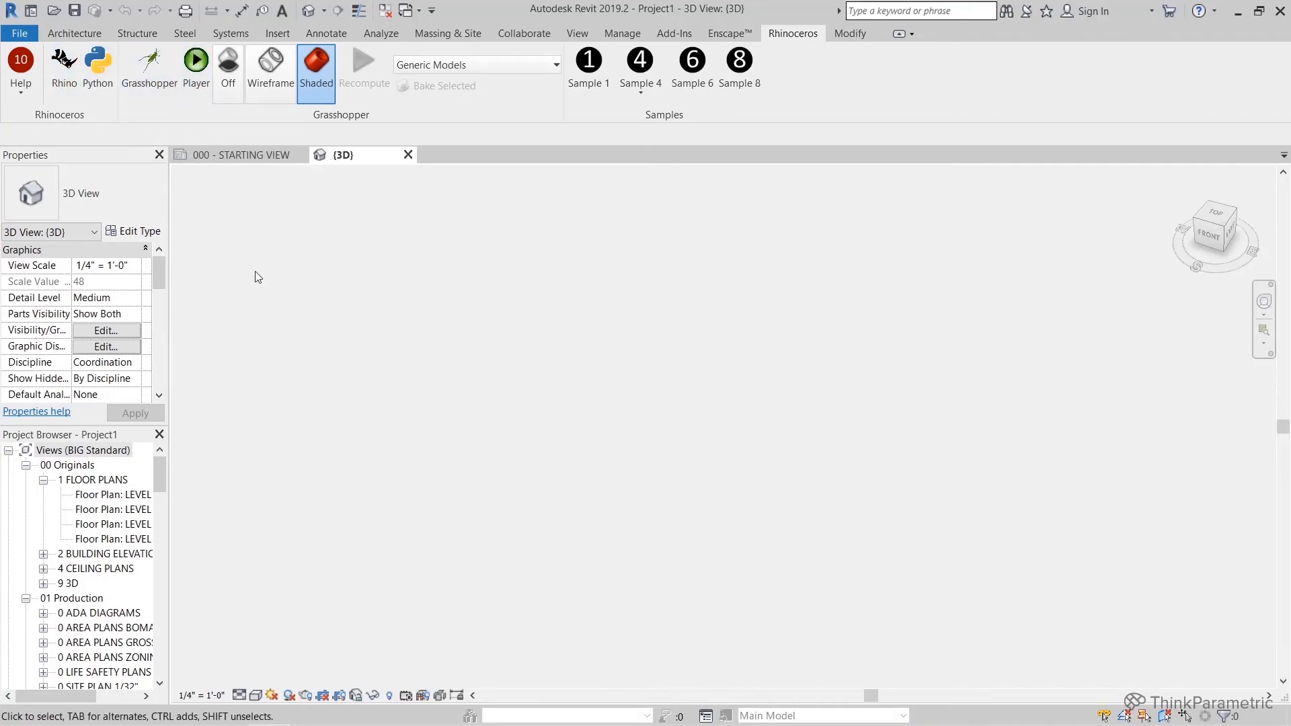
{"action": "mouse_move", "coordinate": [257, 278]}
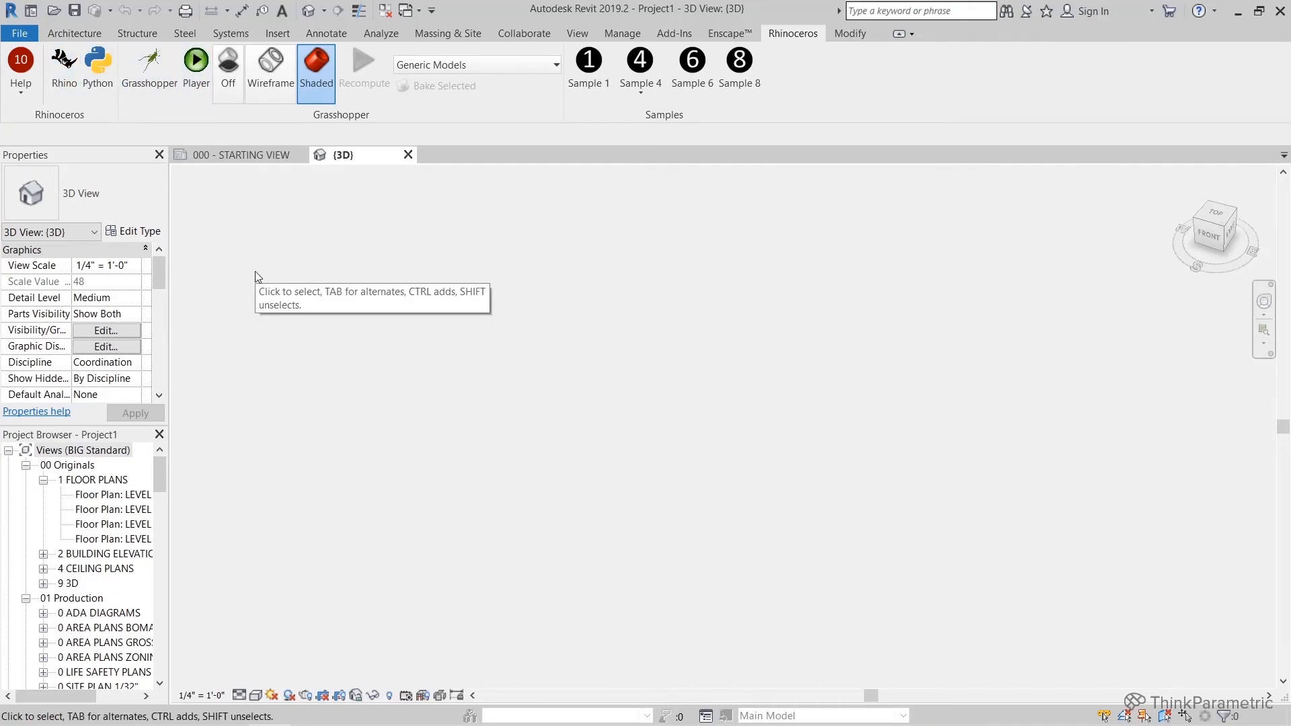
{"action": "mouse_move", "coordinate": [149, 67]}
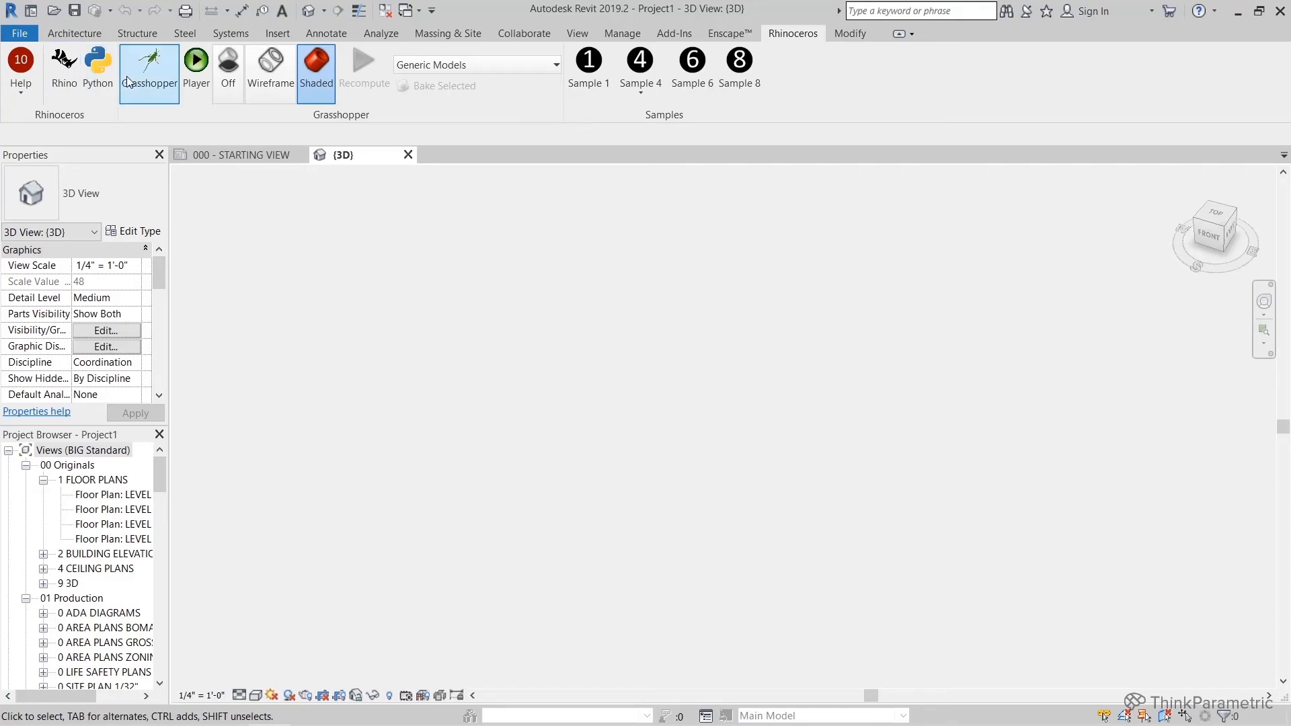
{"action": "mouse_move", "coordinate": [196, 66]}
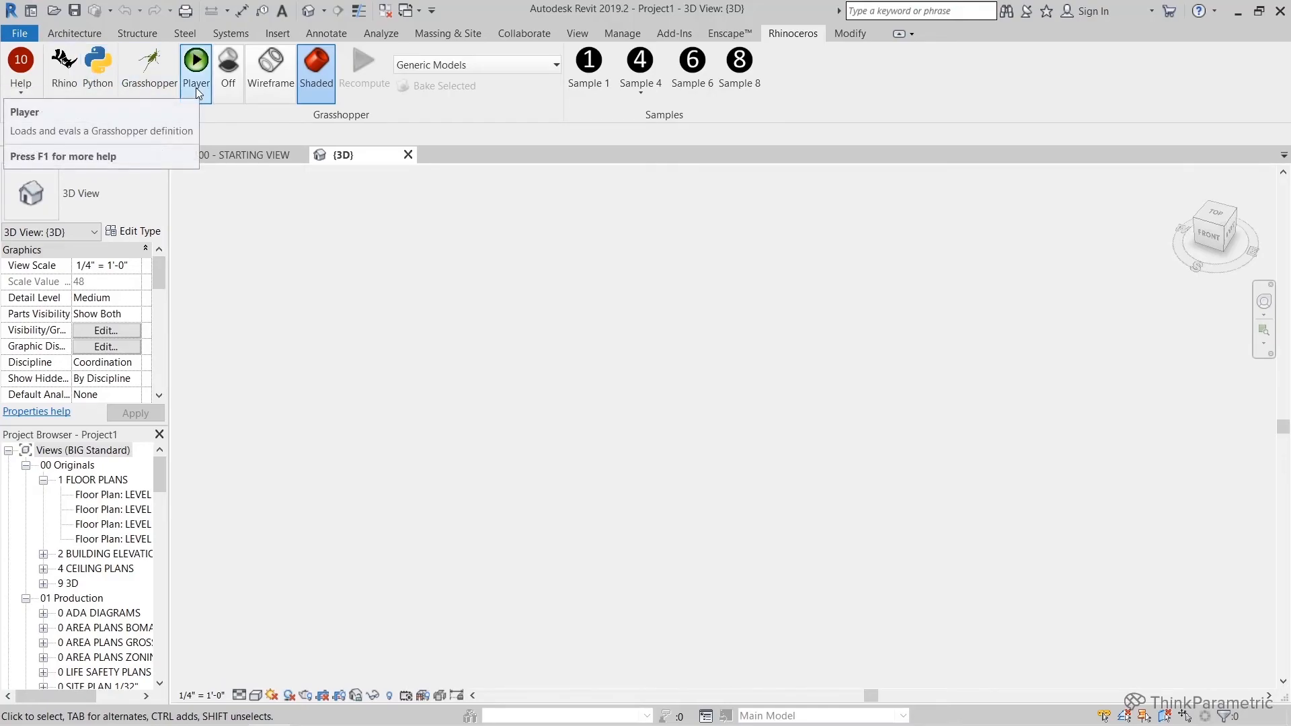
{"action": "mouse_move", "coordinate": [316, 68]}
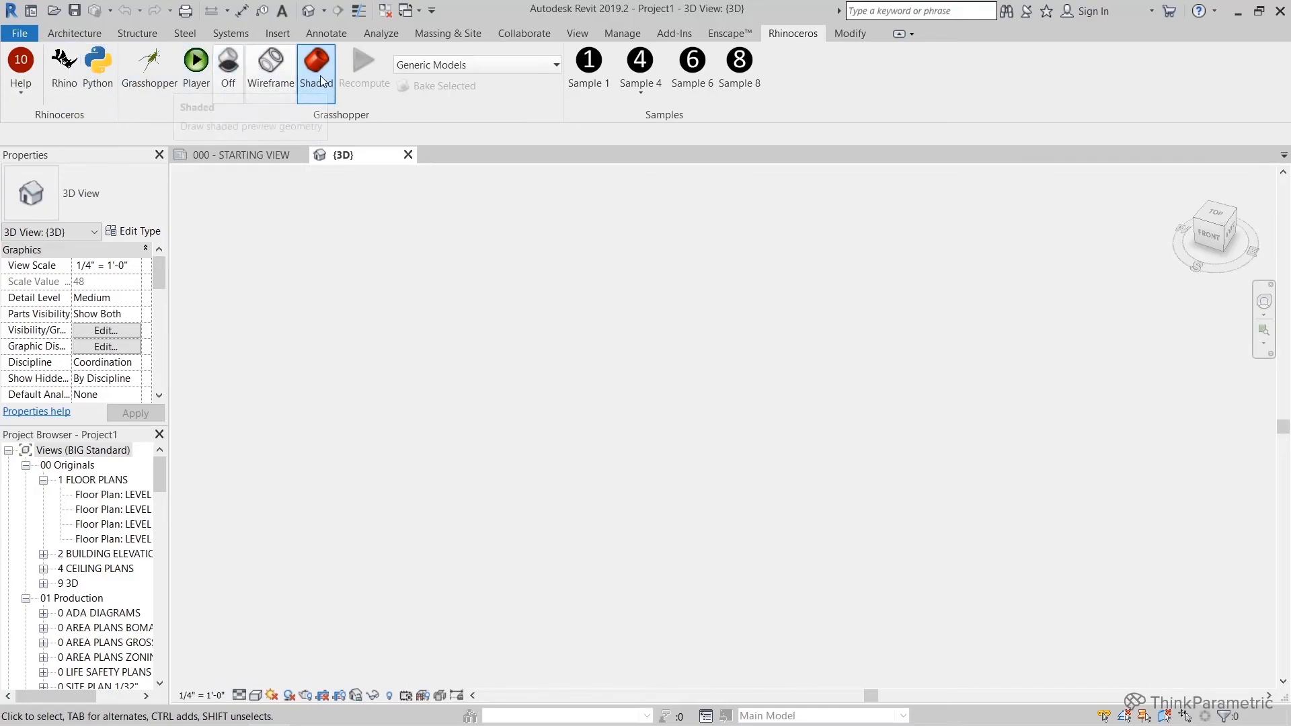
{"action": "mouse_move", "coordinate": [344, 161]}
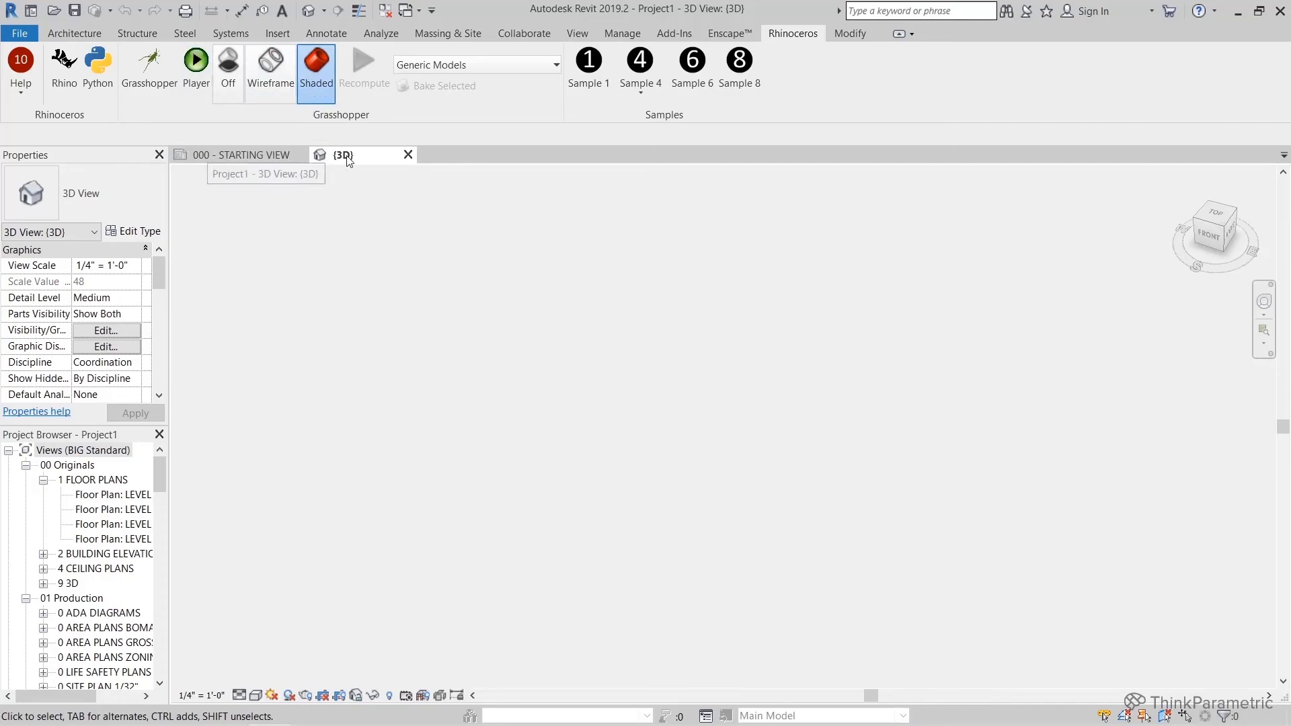
{"action": "mouse_move", "coordinate": [363, 201]}
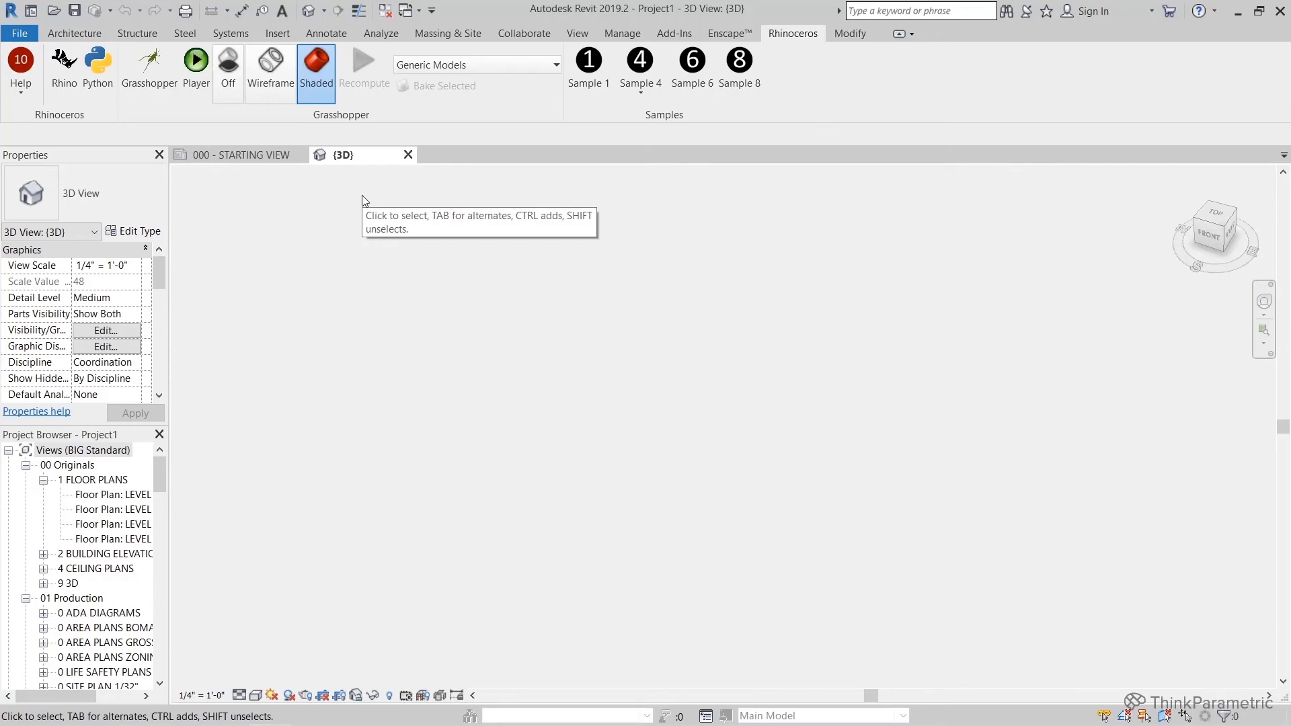
{"action": "left_click", "coordinate": [674, 33]}
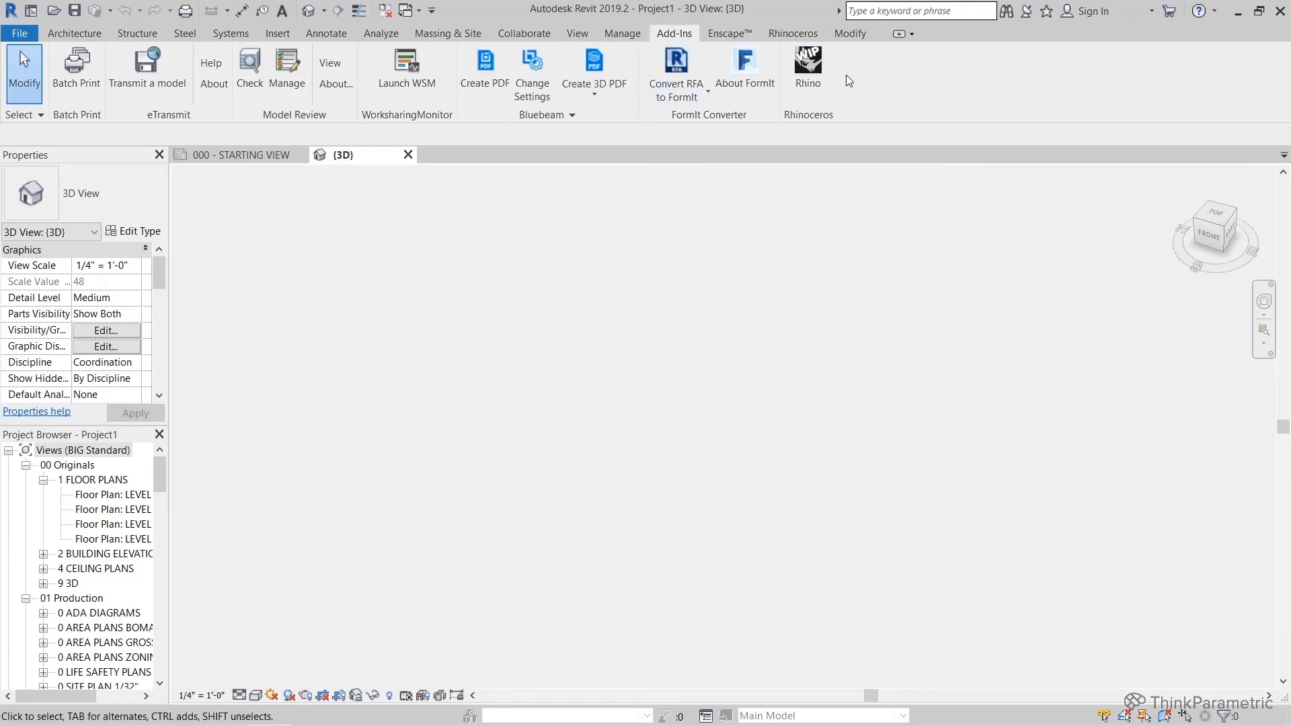
{"action": "left_click", "coordinate": [792, 33]}
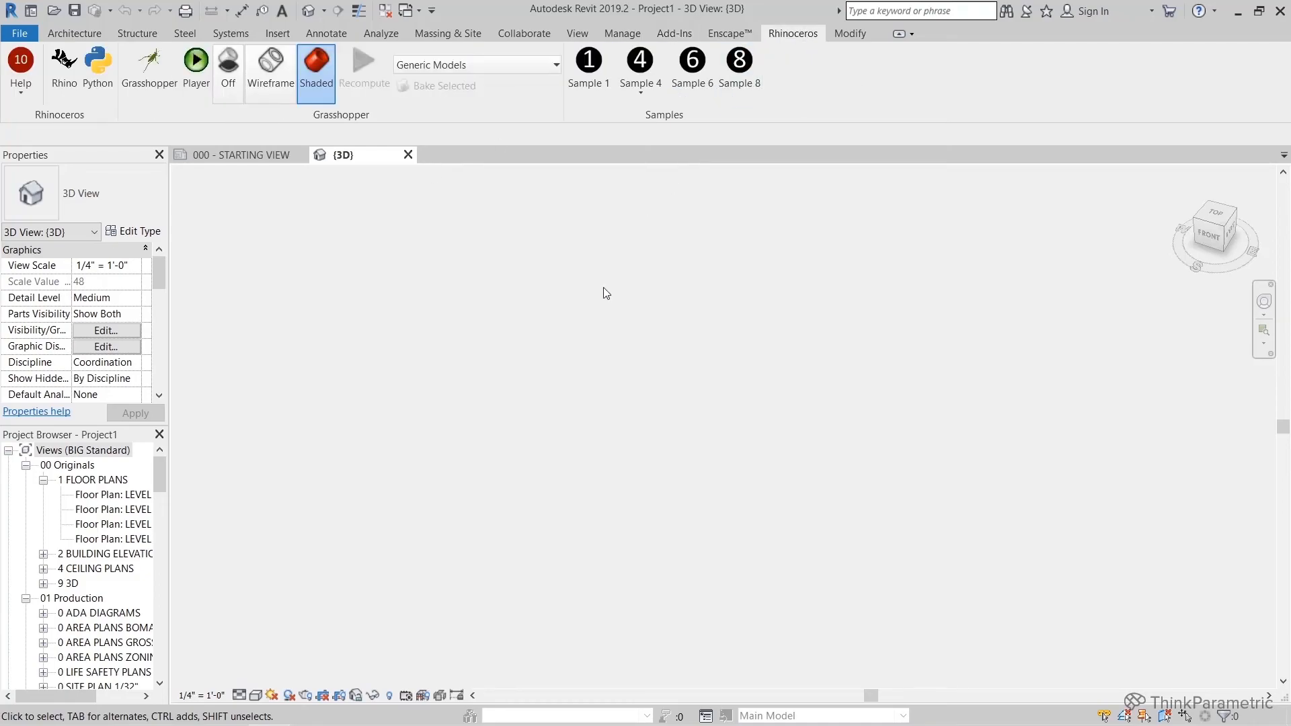